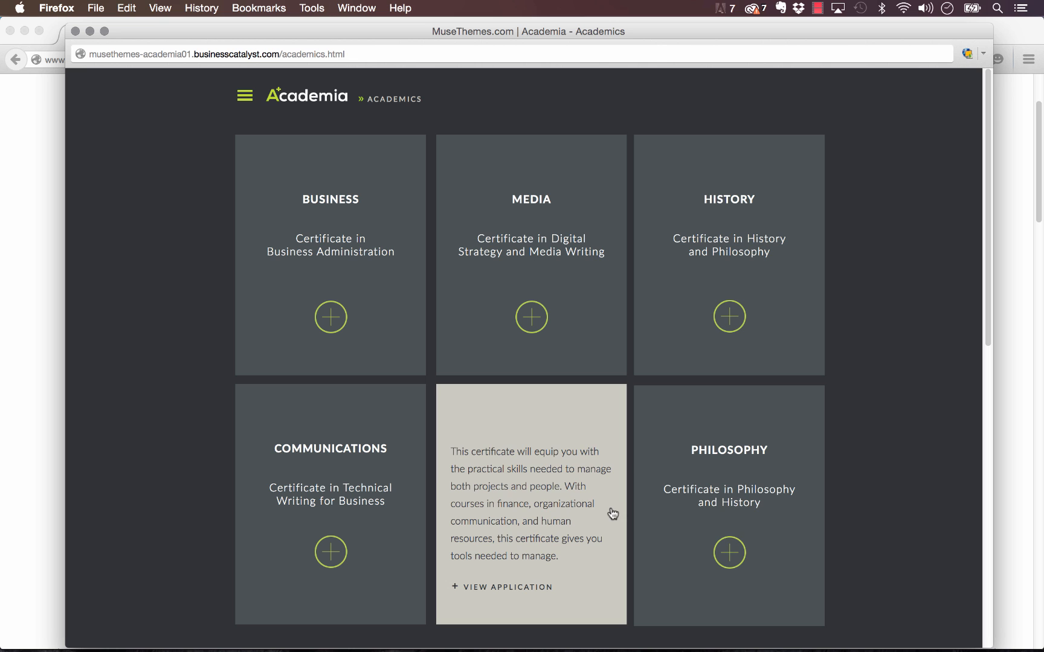
mouse_move(700, 485)
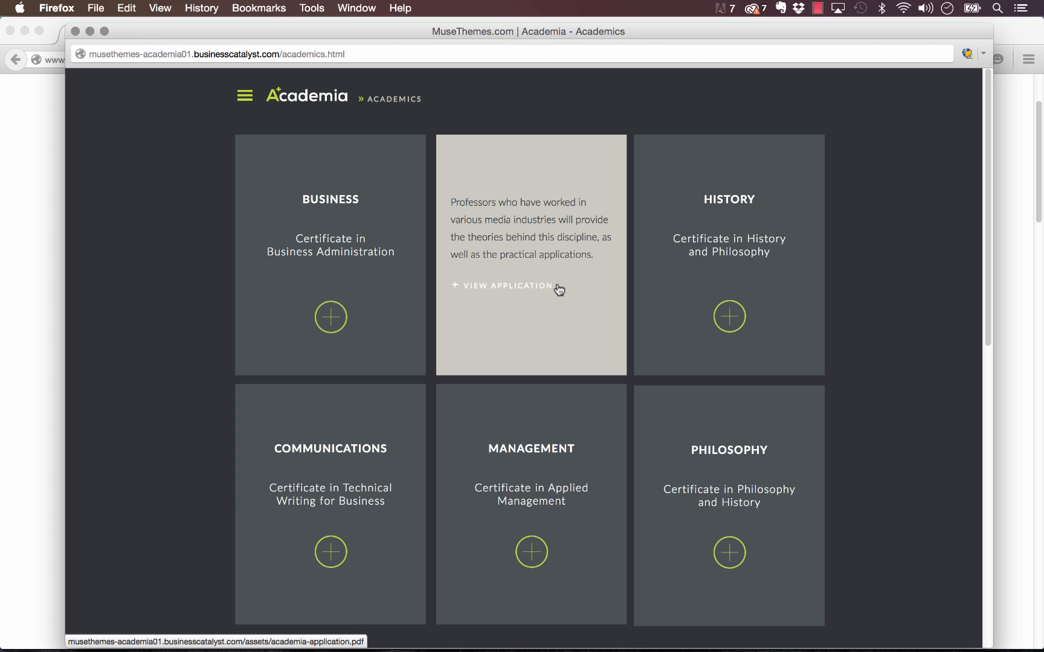
mouse_move(584, 289)
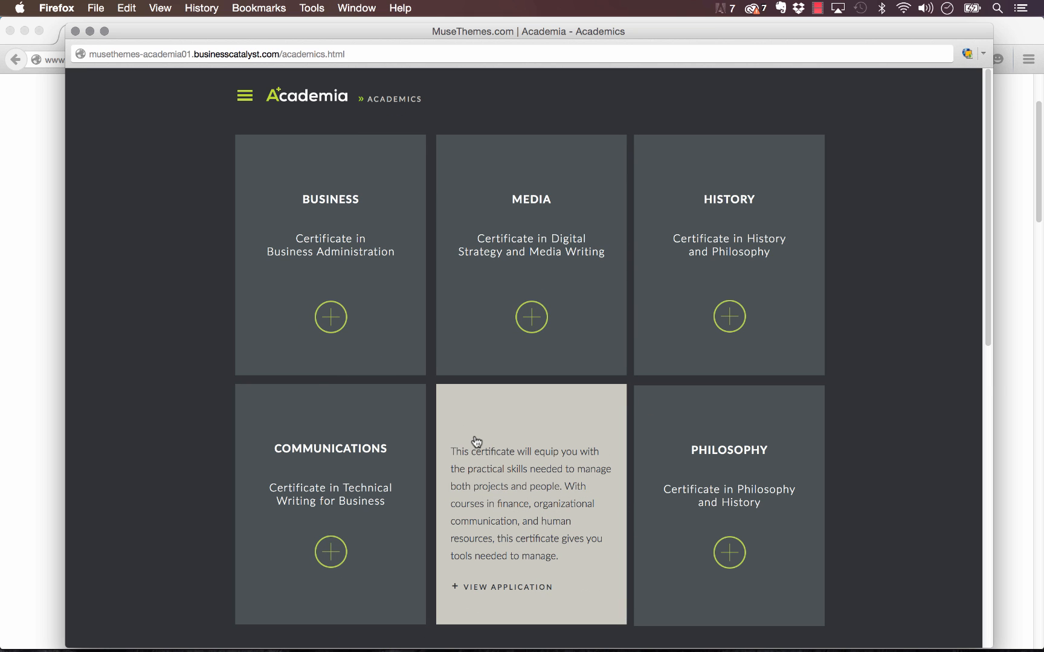
mouse_move(699, 431)
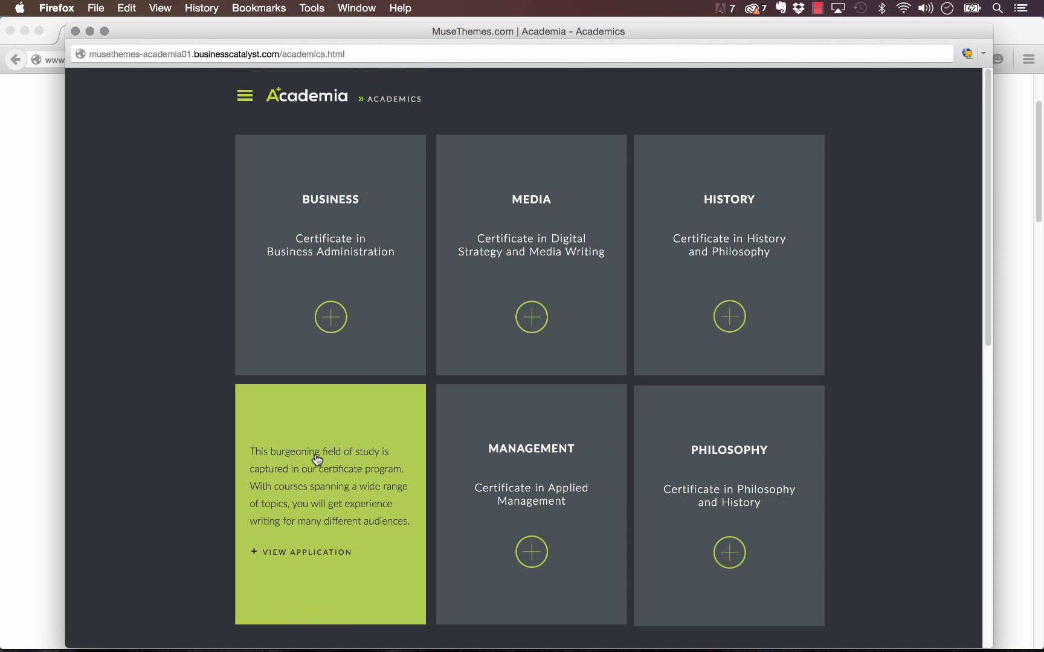
mouse_move(547, 459)
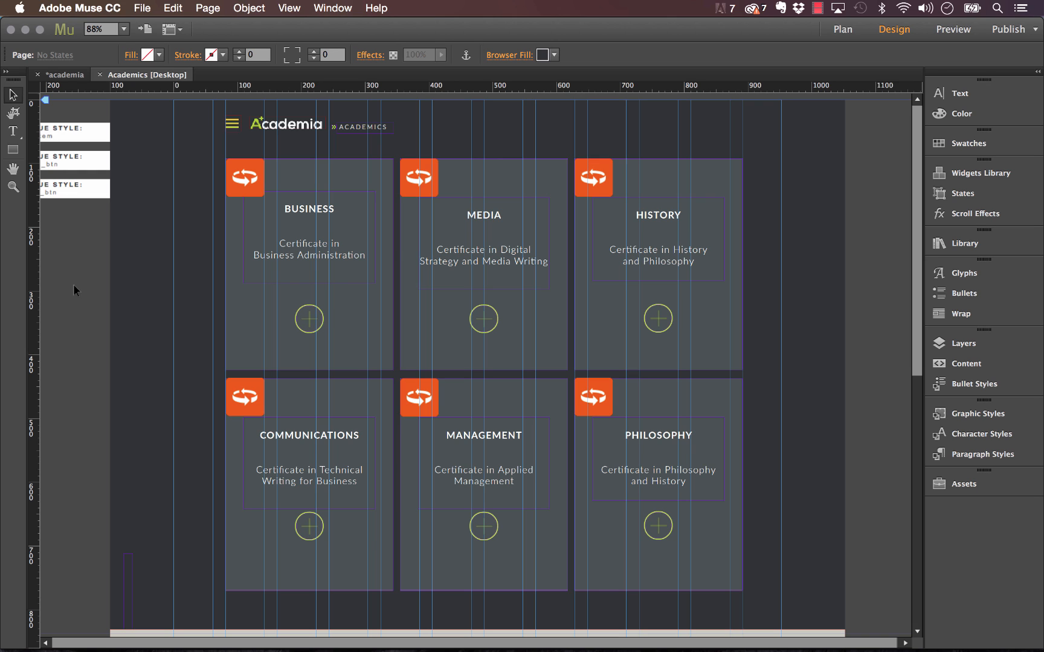
mouse_move(240, 290)
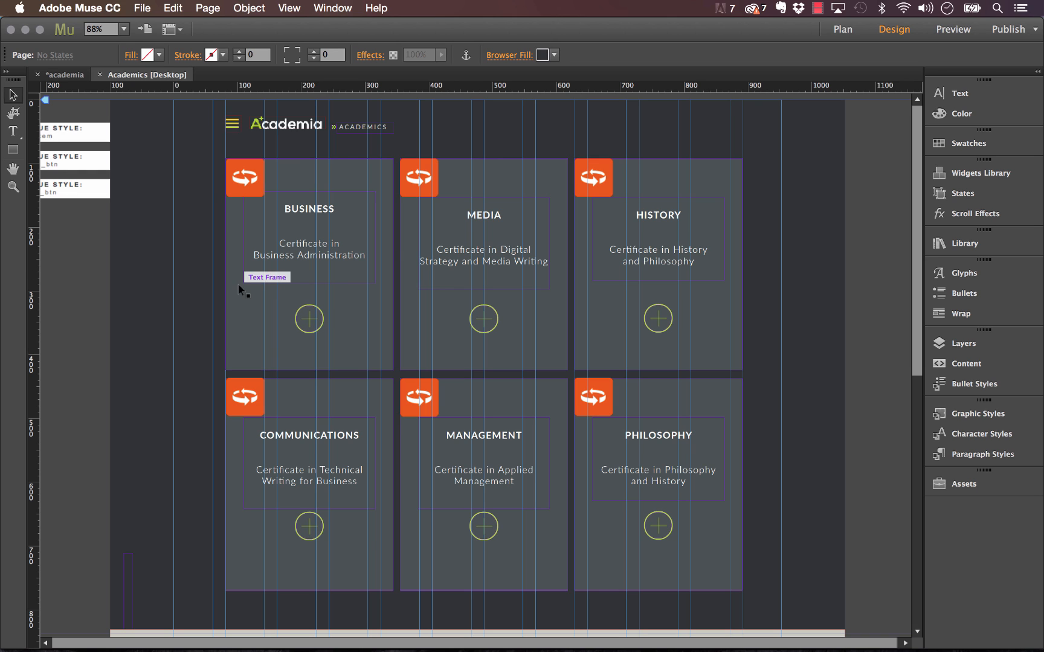
mouse_move(317, 183)
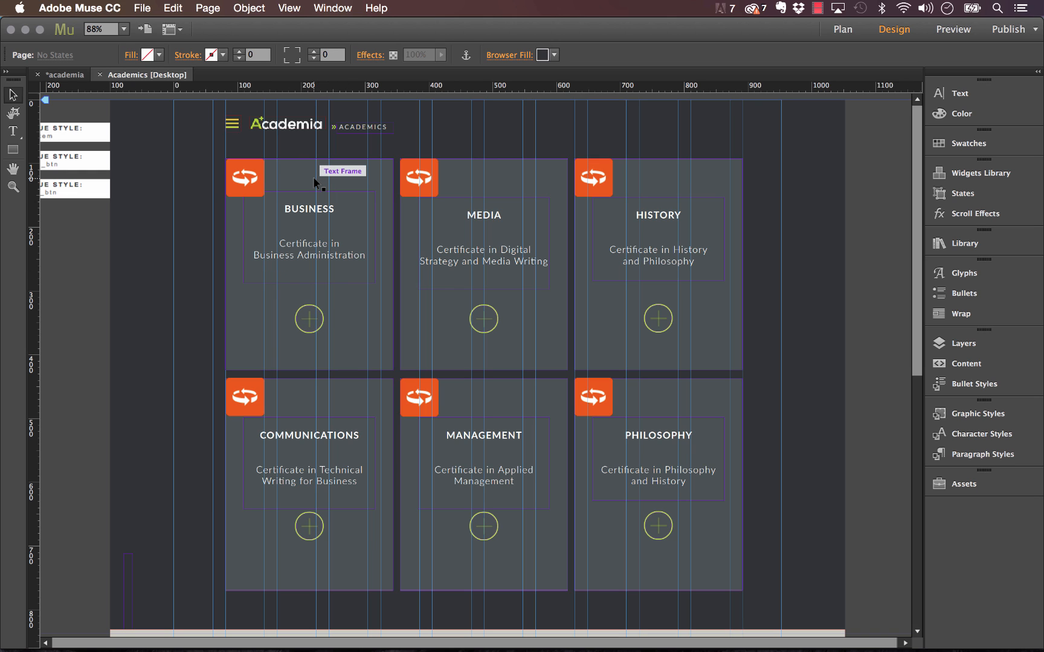
mouse_move(320, 162)
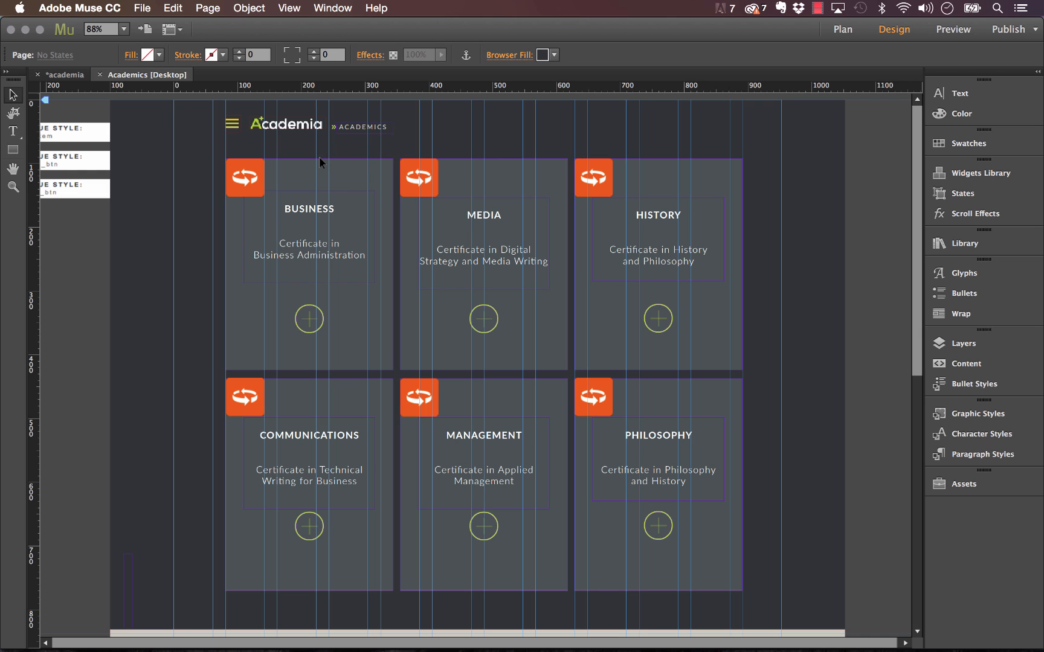
mouse_move(298, 170)
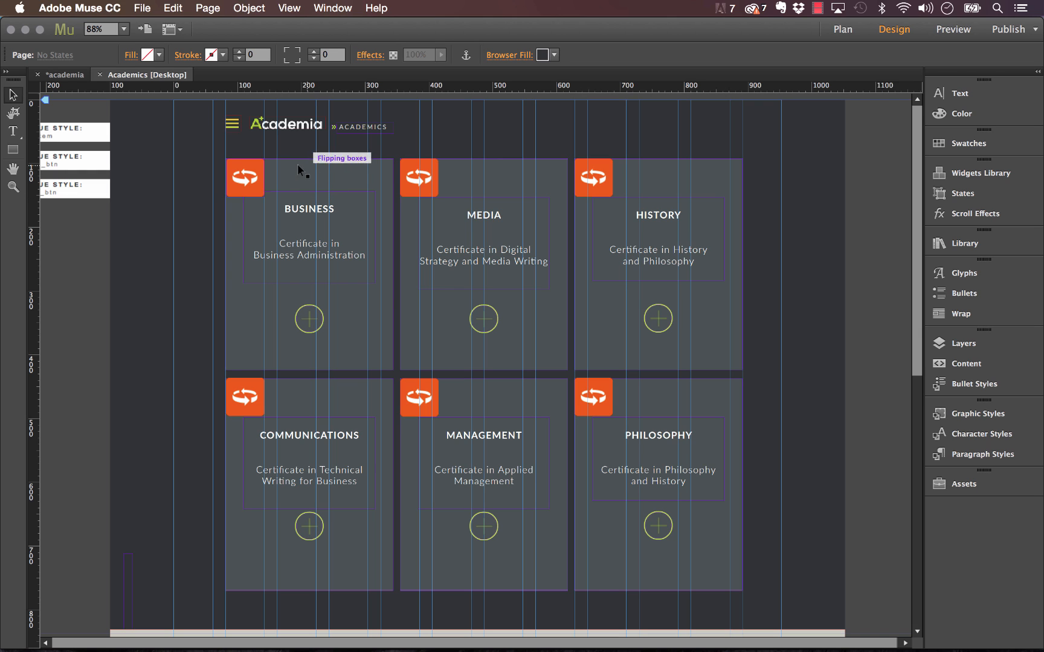
mouse_move(331, 179)
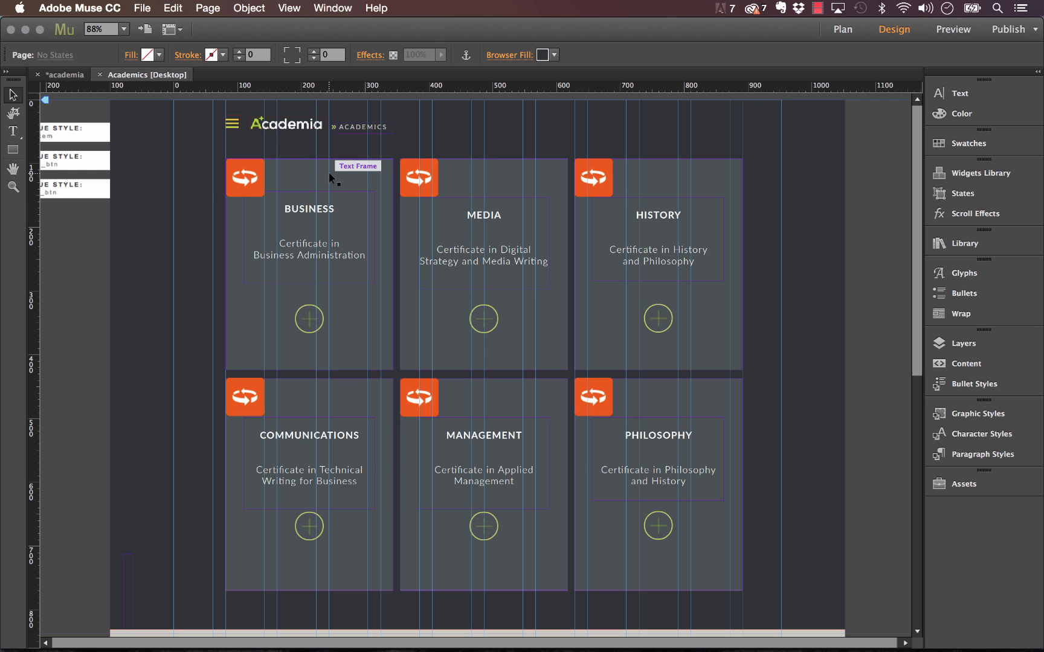
Step: Select the BUSINESS card's grey front face to drag it aside and reveal the green back
click(308, 237)
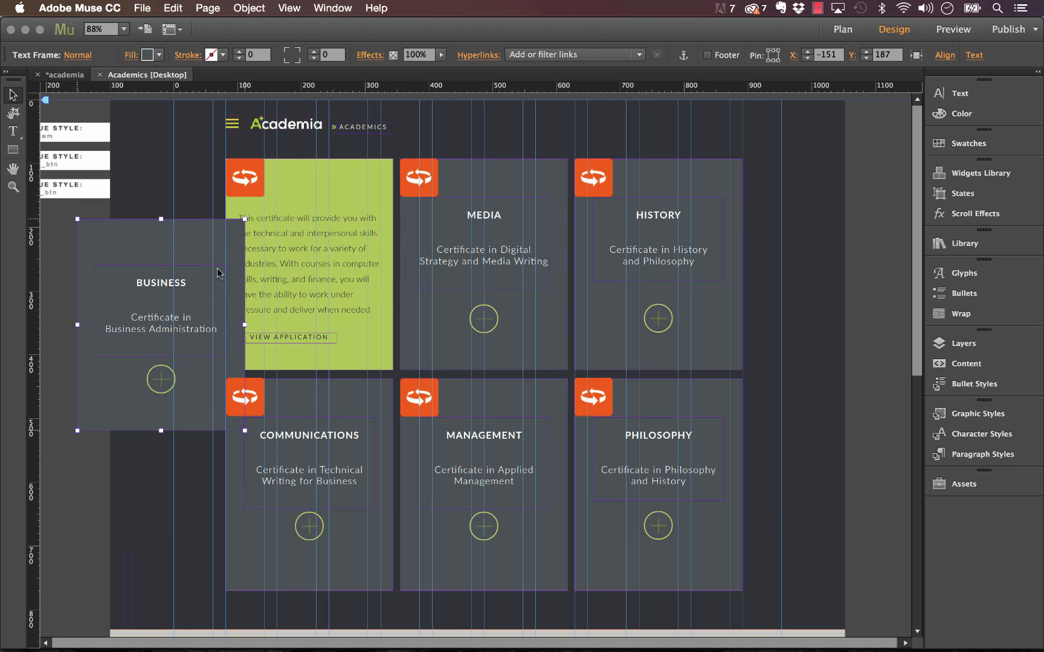
mouse_move(159, 240)
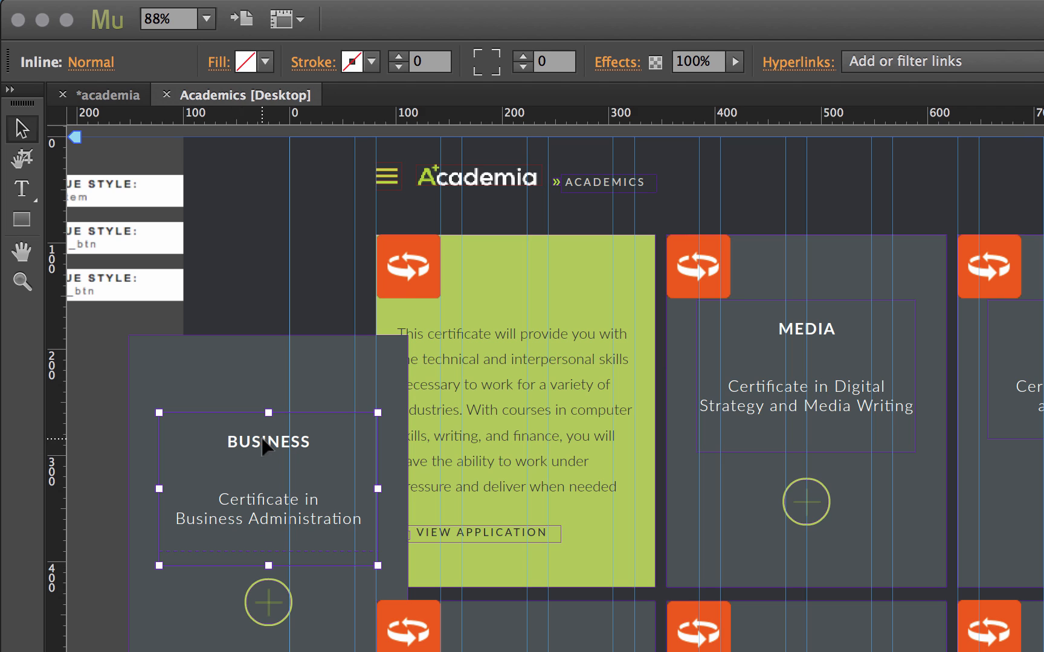
mouse_move(278, 473)
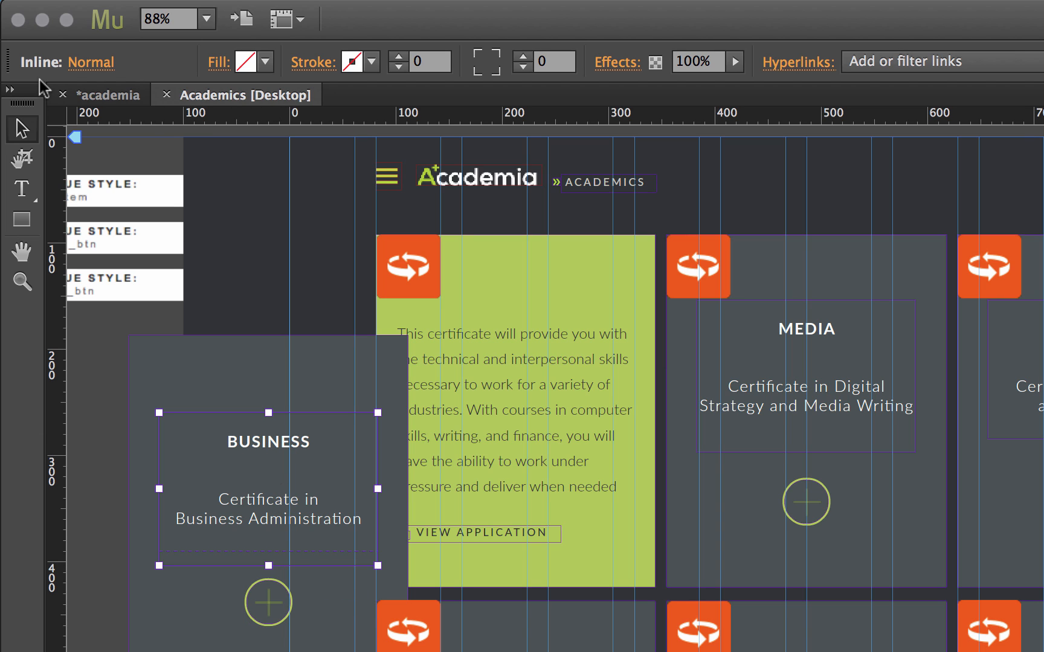
mouse_move(262, 421)
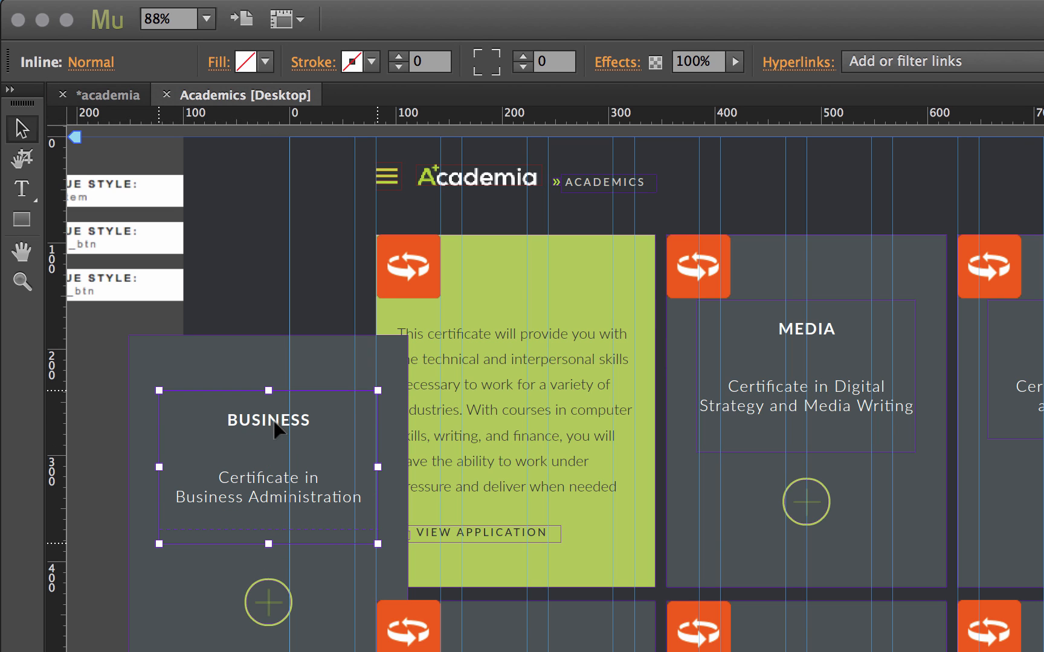
mouse_move(244, 479)
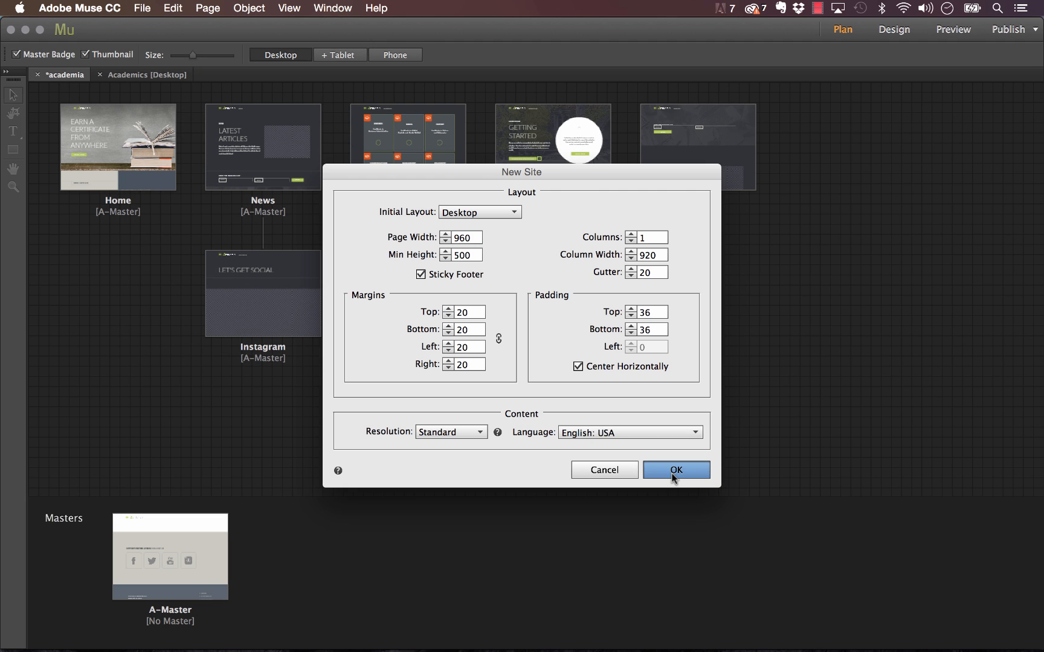
Step: Confirm the new blank site and enter its empty Home page in Design view
click(675, 468)
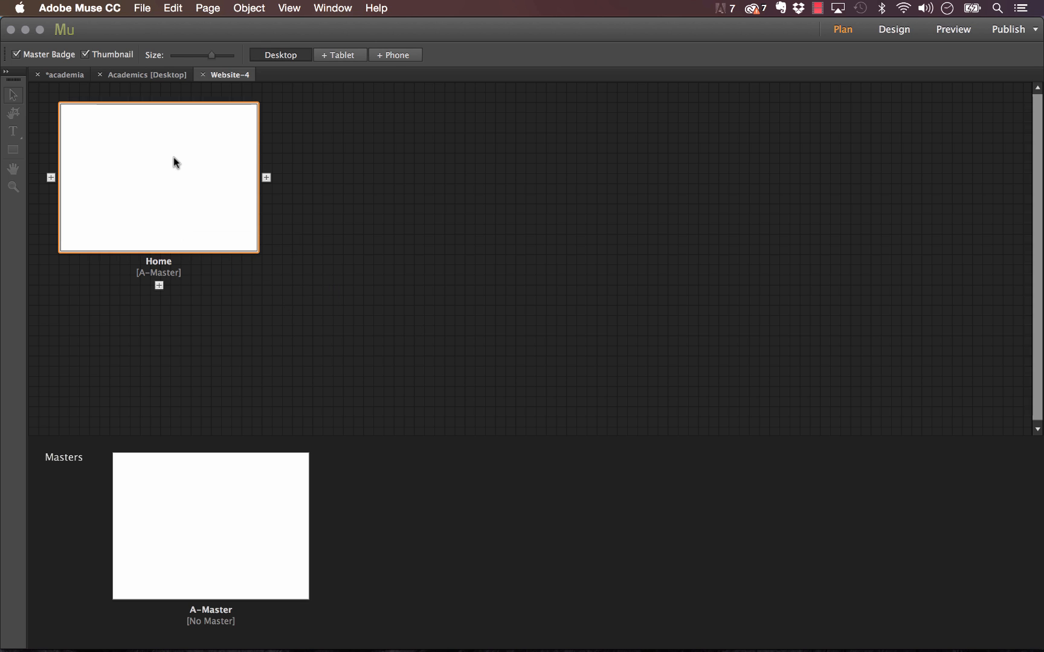
double_click(159, 177)
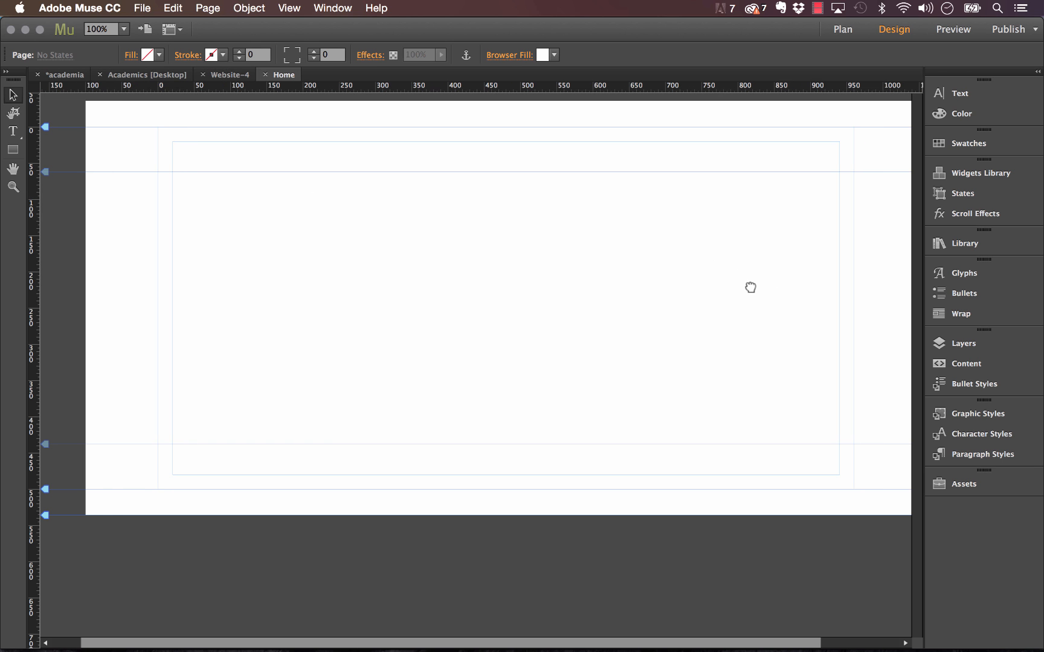
click(232, 626)
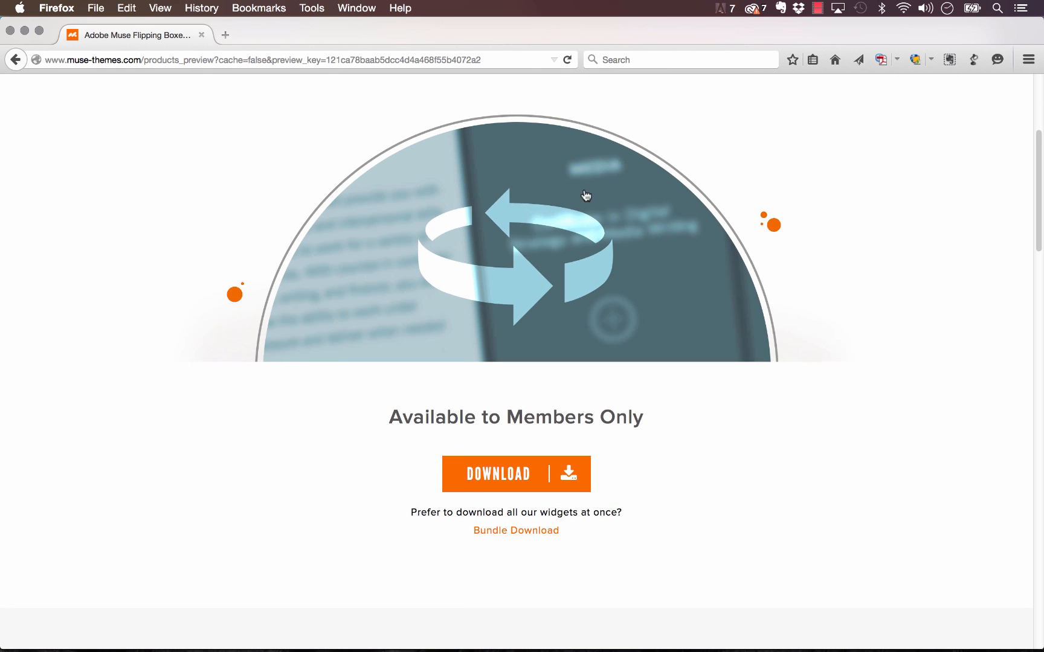
Step: Download the Flipping Boxes .mulib, import it via MT Toolbox, and place one on the page
click(516, 474)
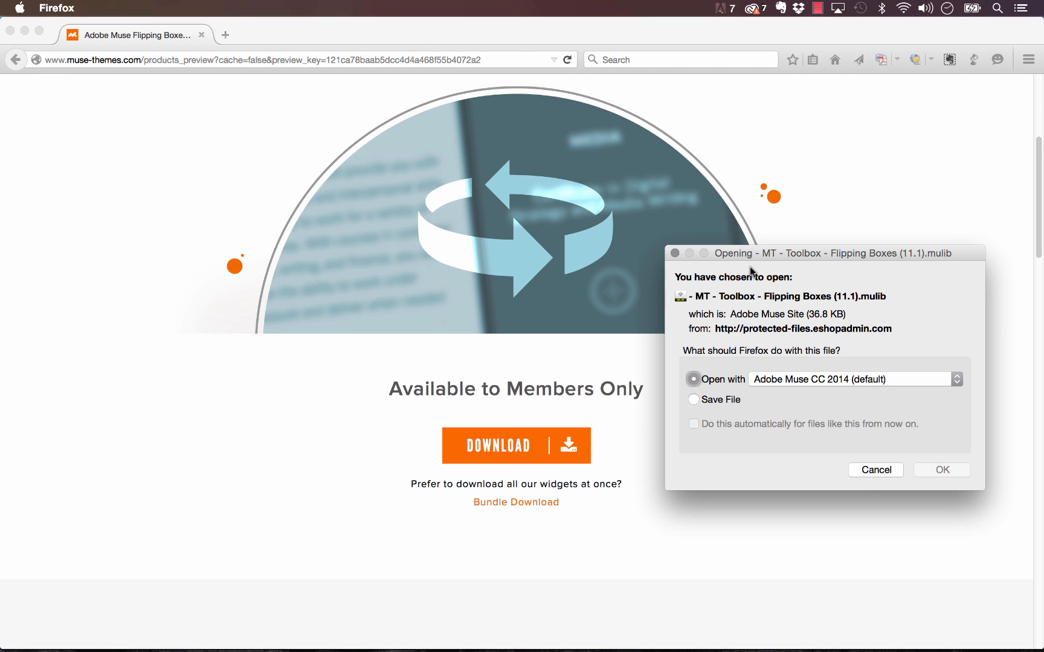
click(941, 469)
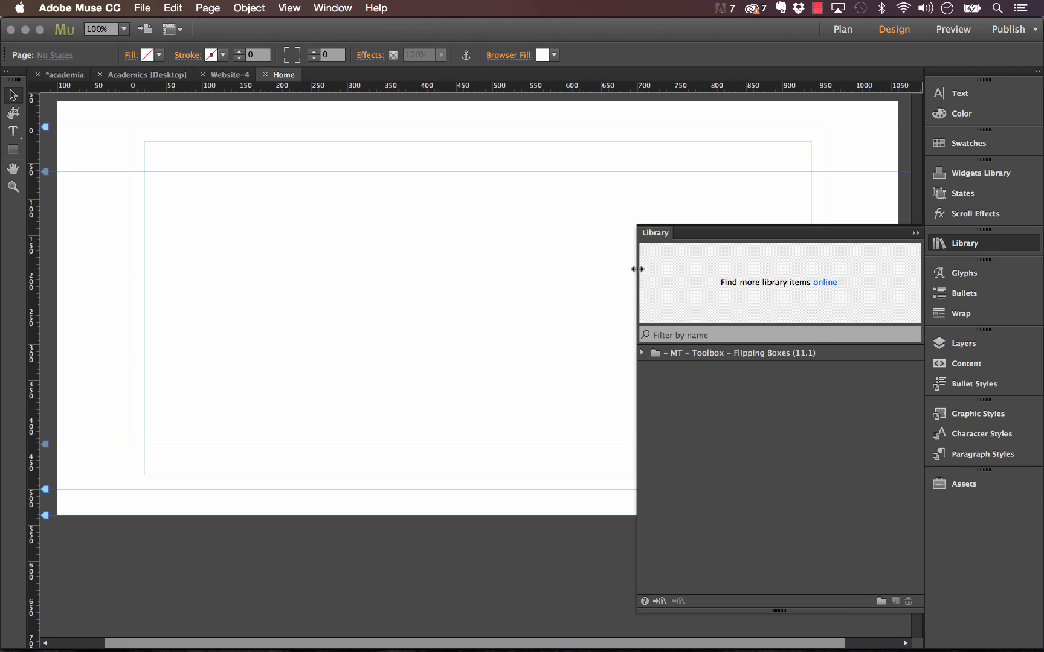
click(641, 352)
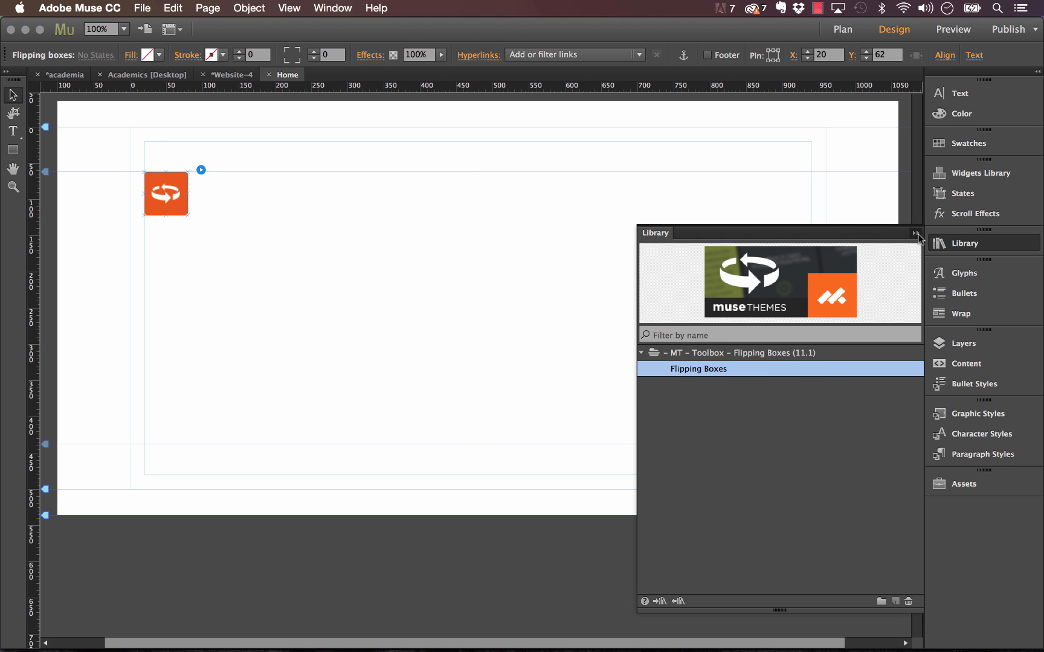
click(916, 233)
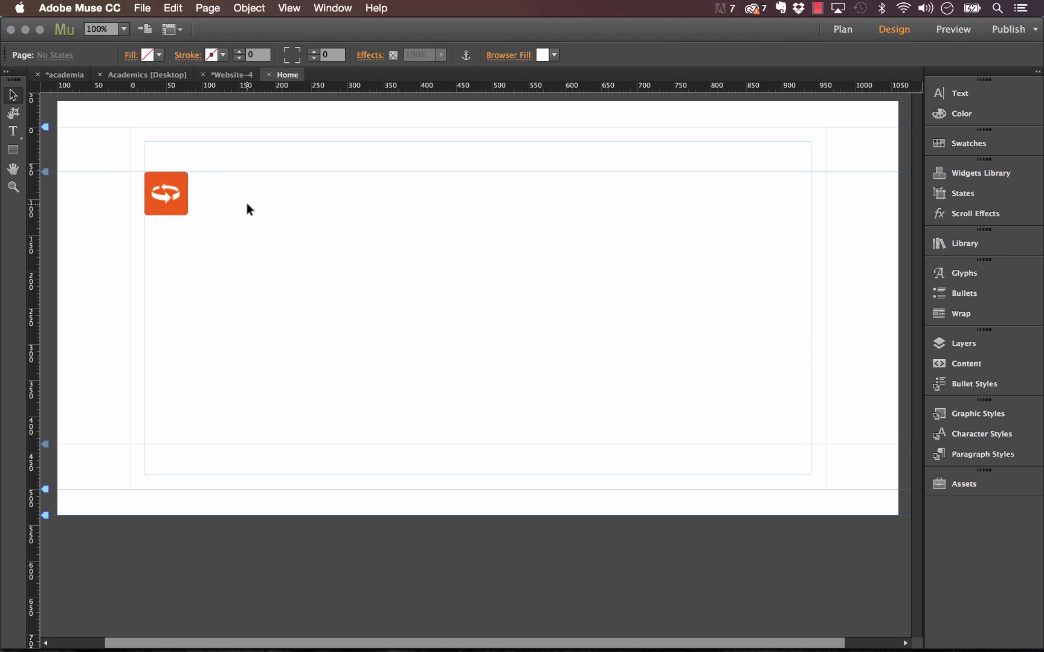
mouse_move(60, 151)
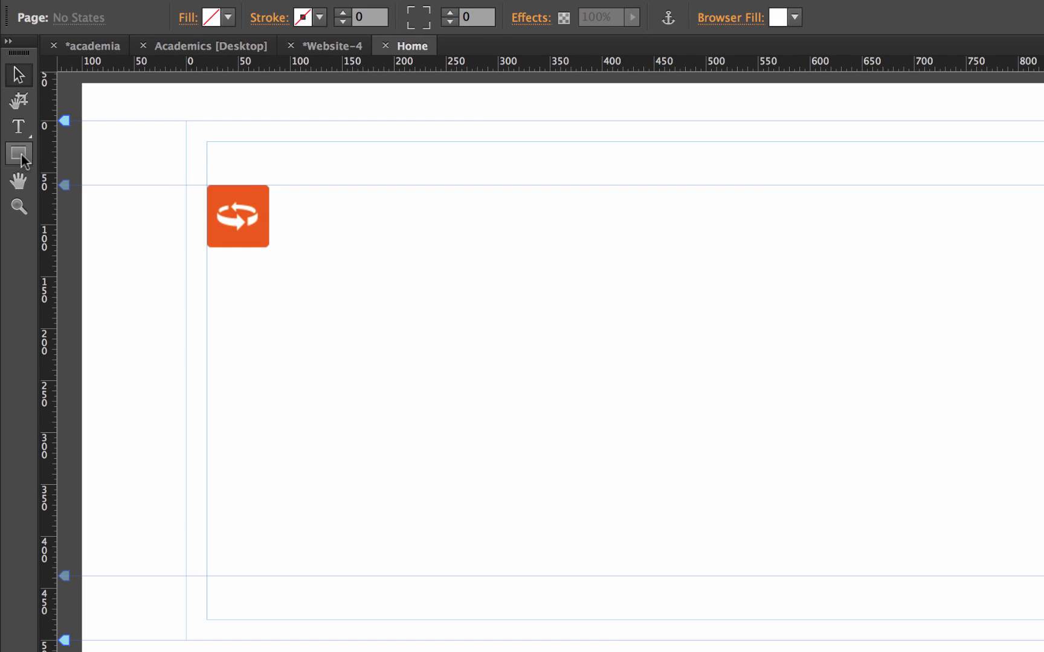
mouse_move(18, 127)
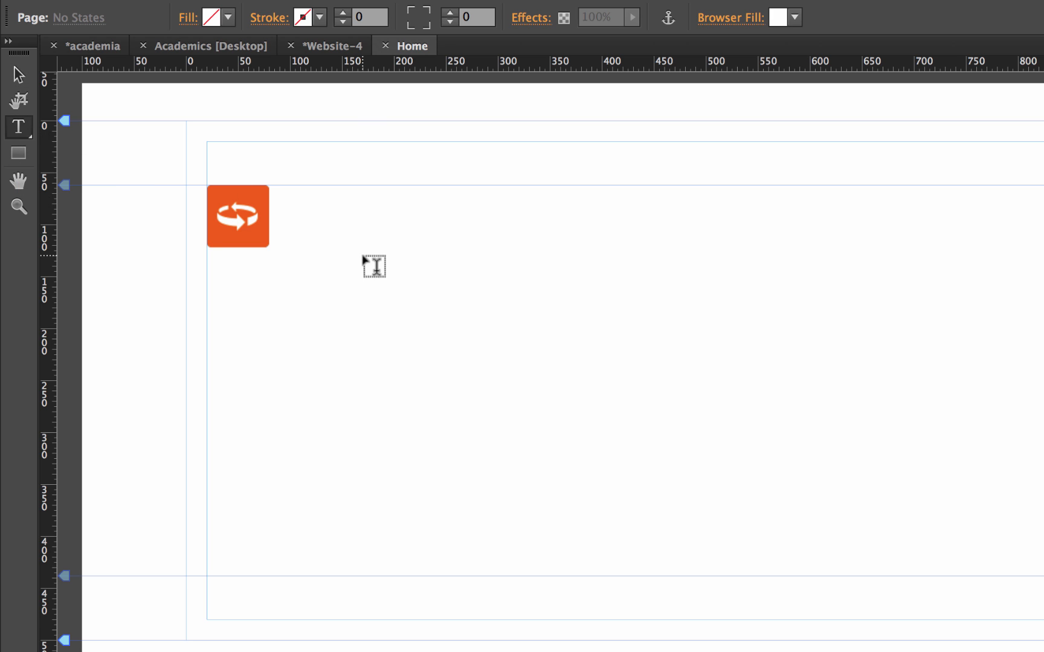
Step: Draw a roughly square text frame right of the widget and keep its fill solid black
drag(363, 185, 669, 429)
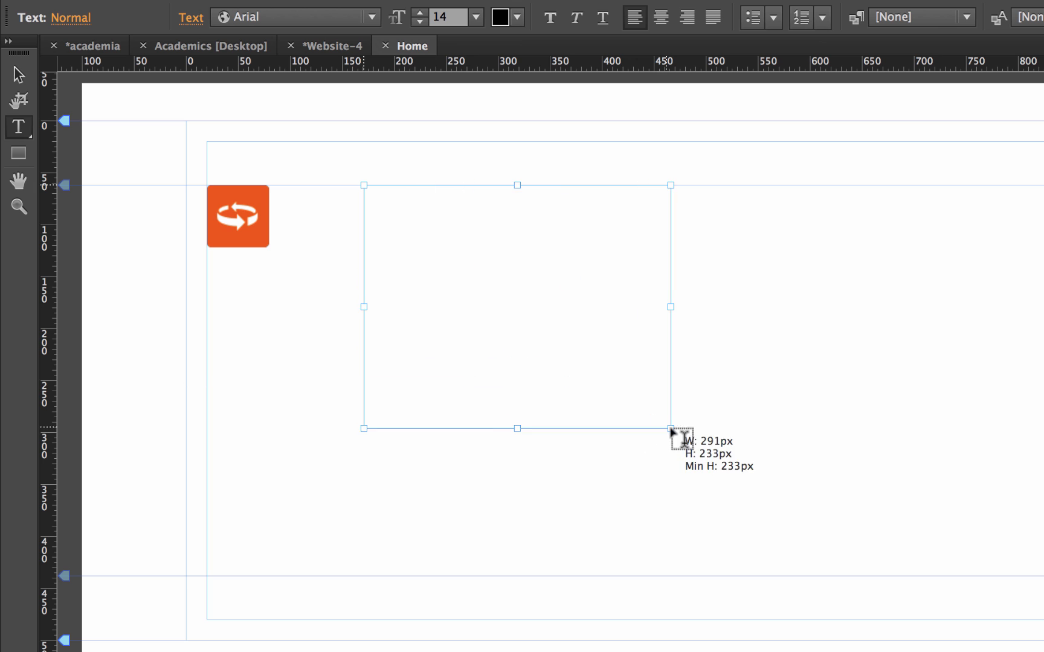
drag(670, 428, 666, 477)
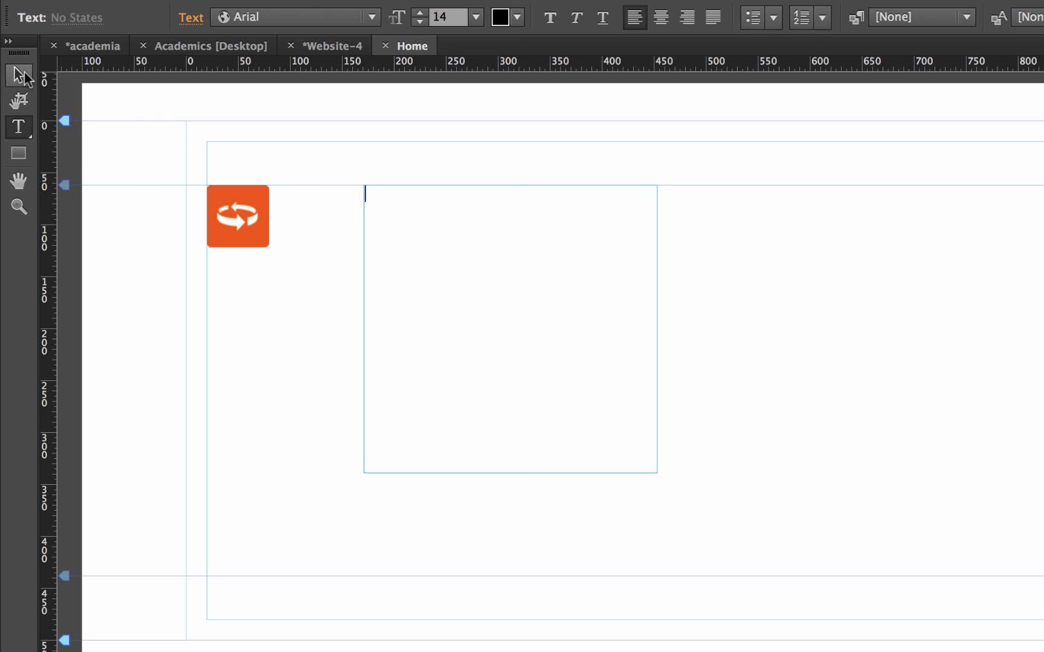
click(18, 75)
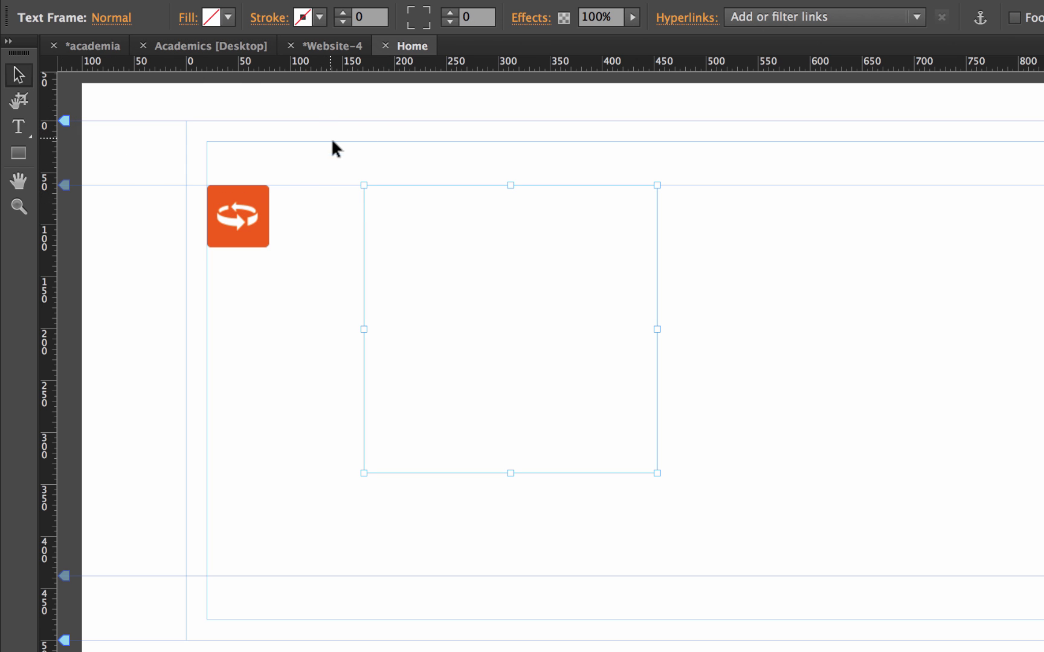
click(228, 17)
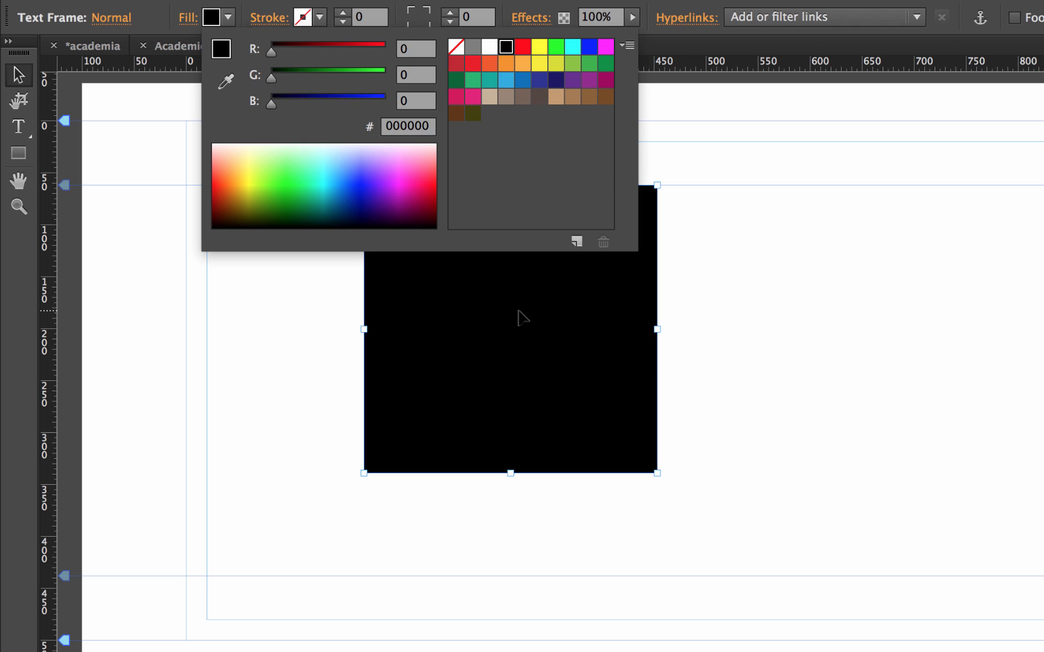
click(412, 44)
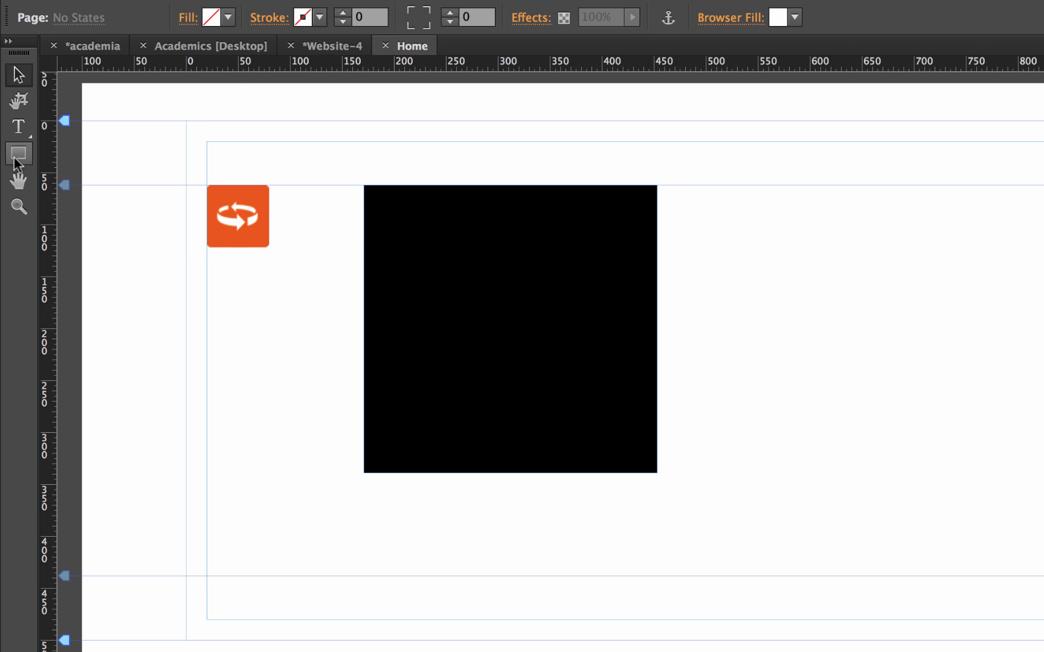
Step: Write a FRONT BOX label and set it in Open Sans Light at a larger size in white
click(19, 127)
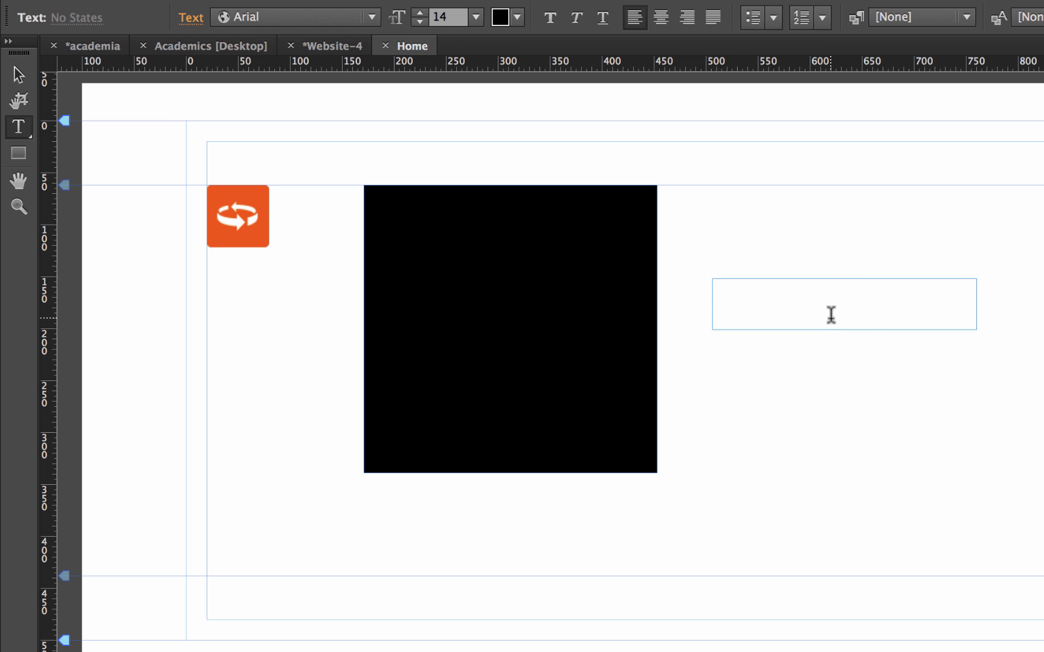
text(FRONT BOX)
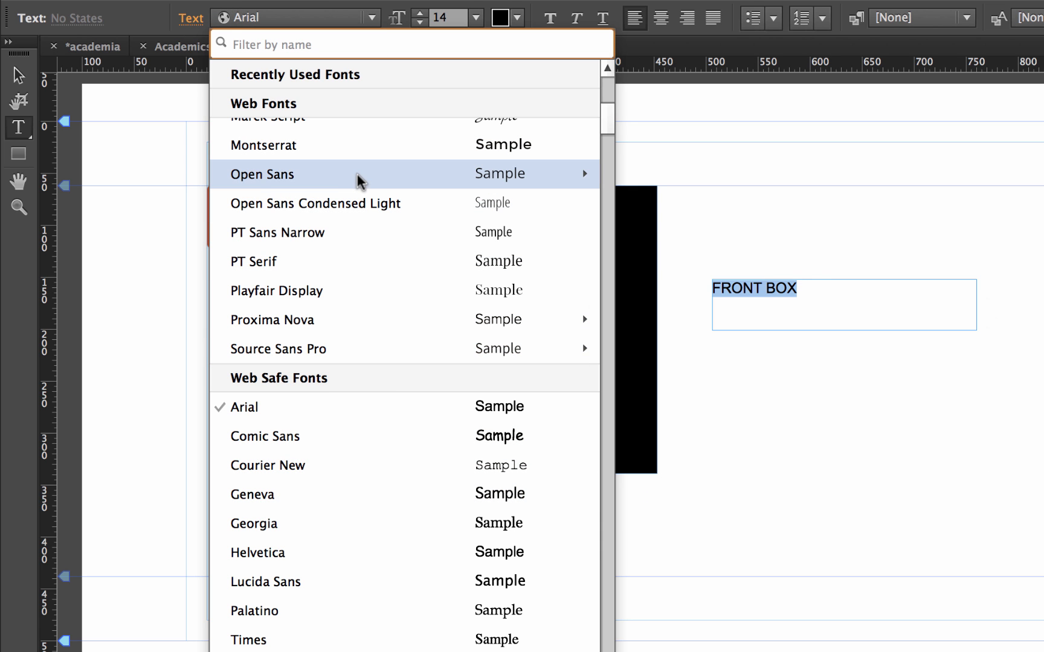
click(634, 233)
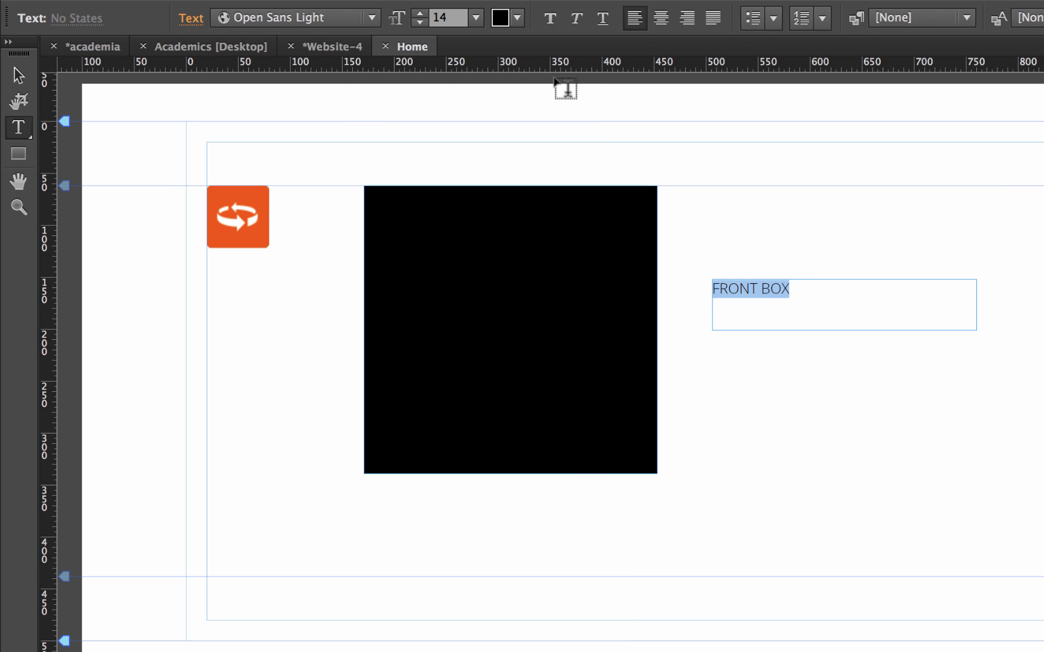
click(447, 17)
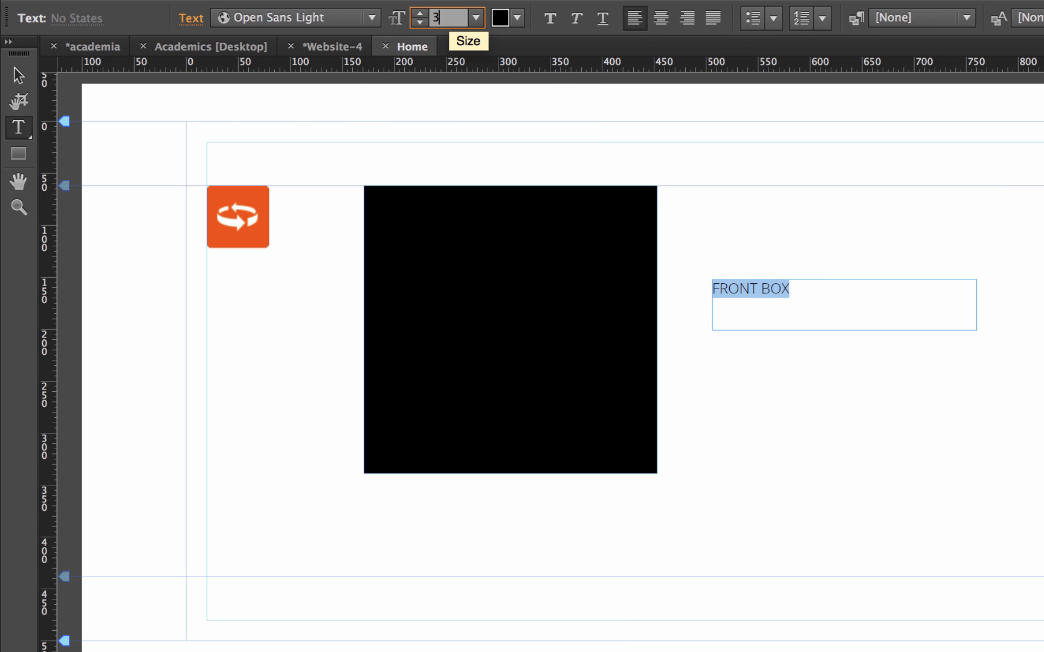
click(518, 17)
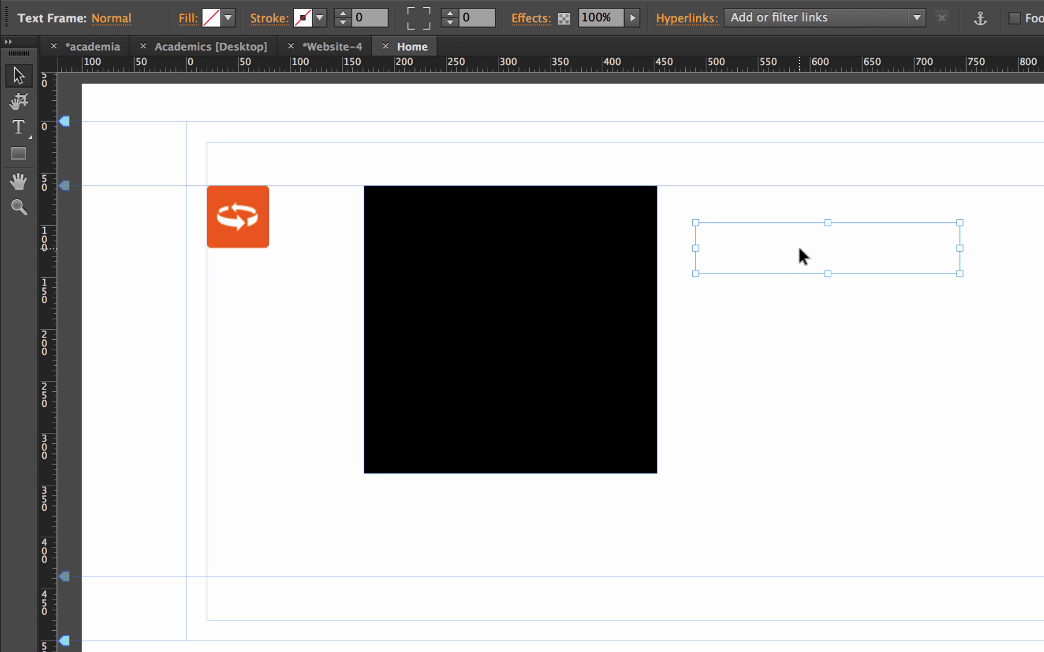
Step: Remove the loose label frame and write FRONT BOX directly inside the black box
right_click(802, 254)
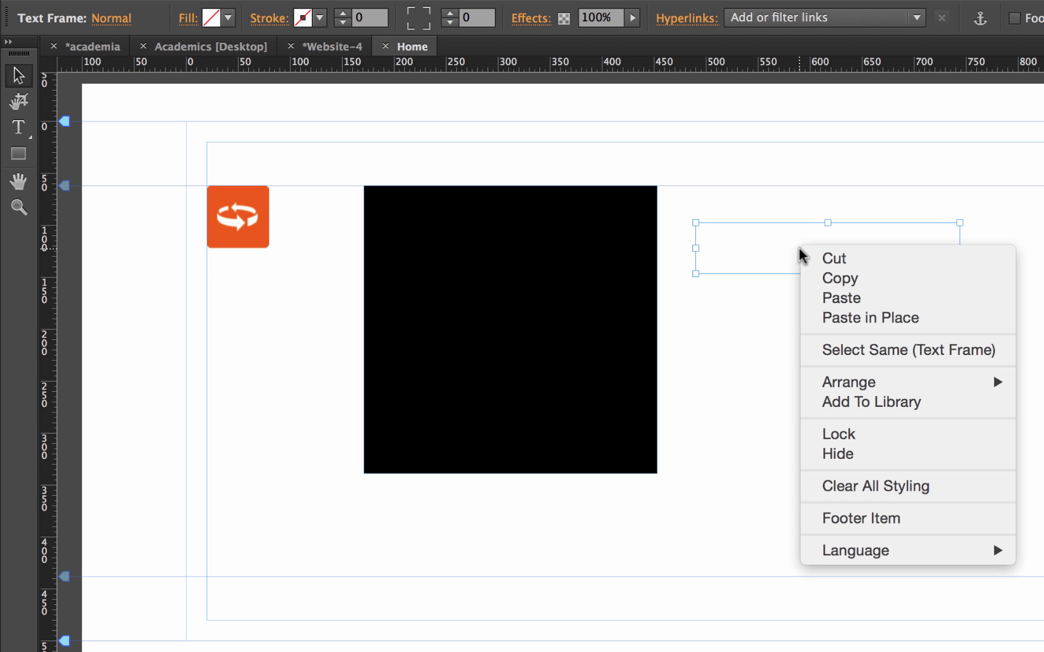
click(819, 263)
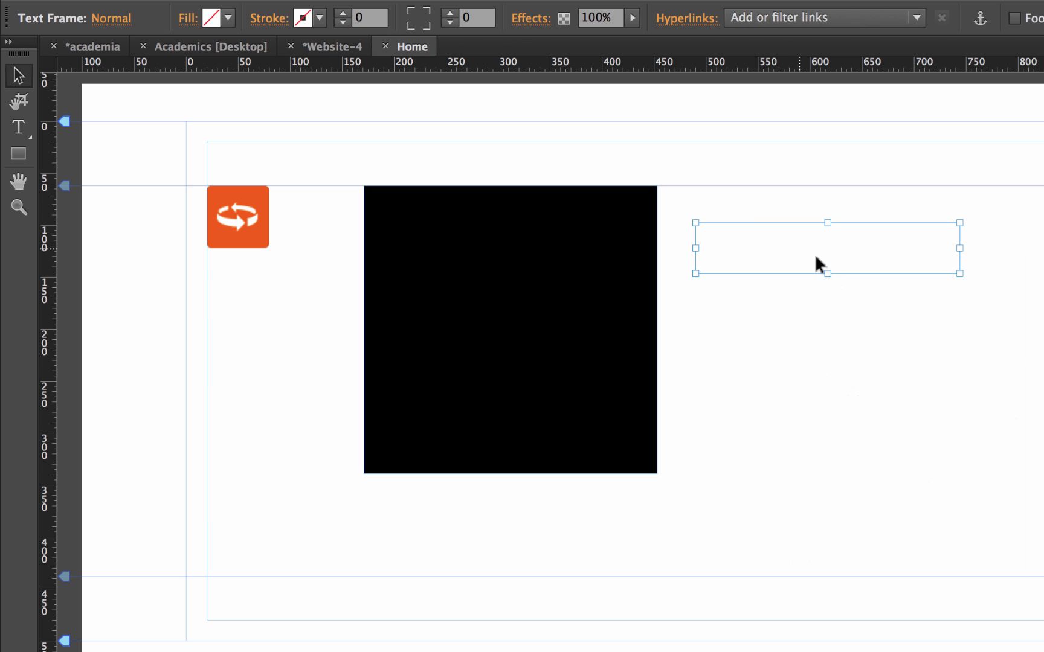
click(510, 330)
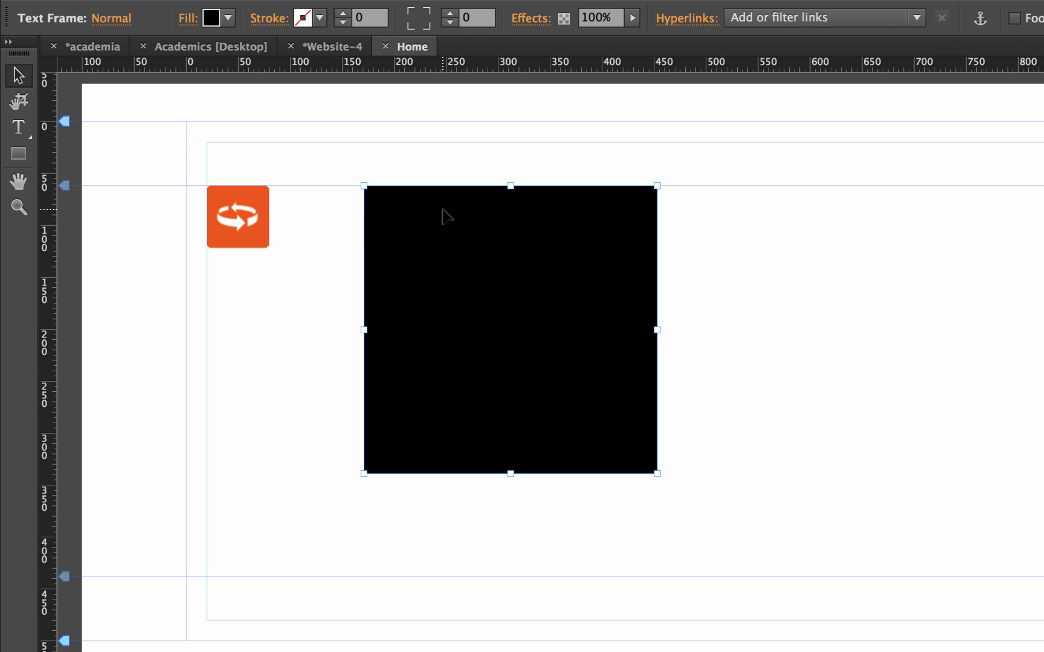
click(18, 127)
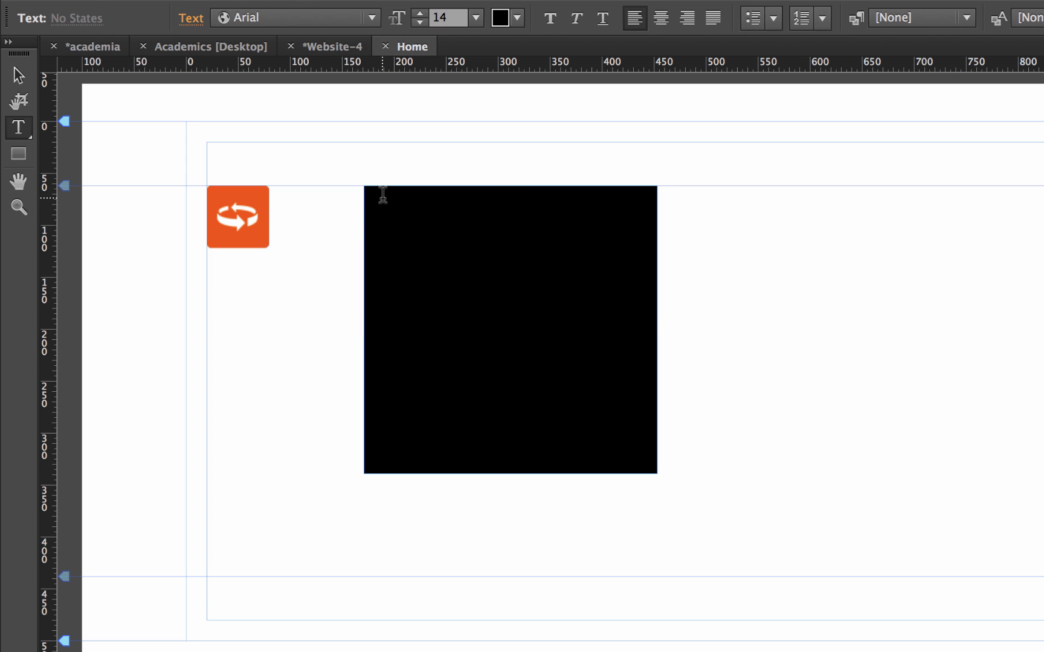
text(FRONT BOX)
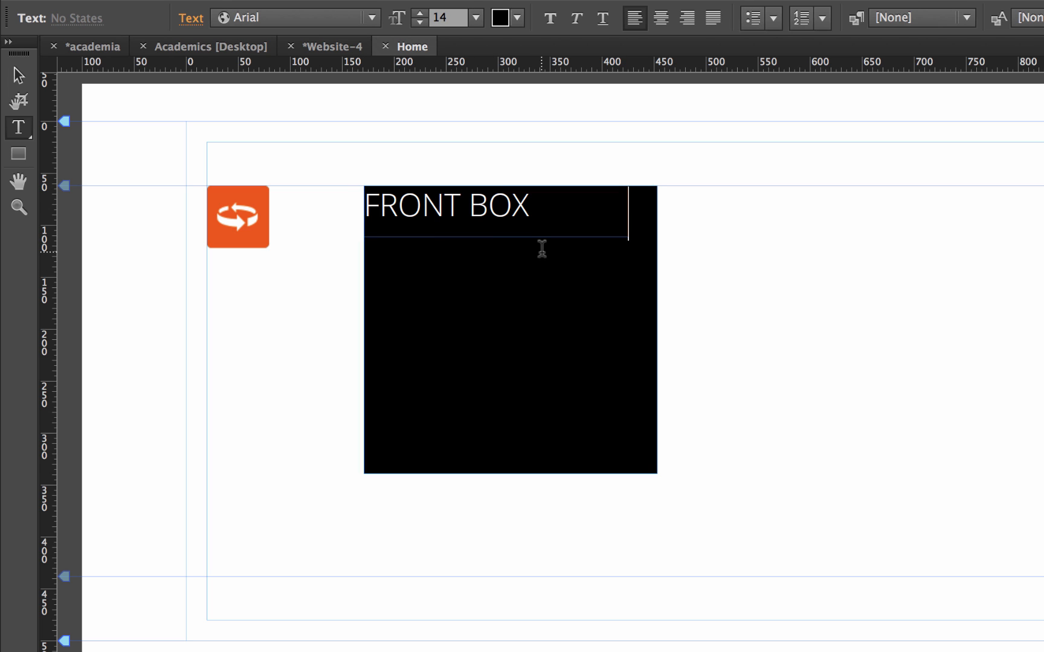
click(365, 248)
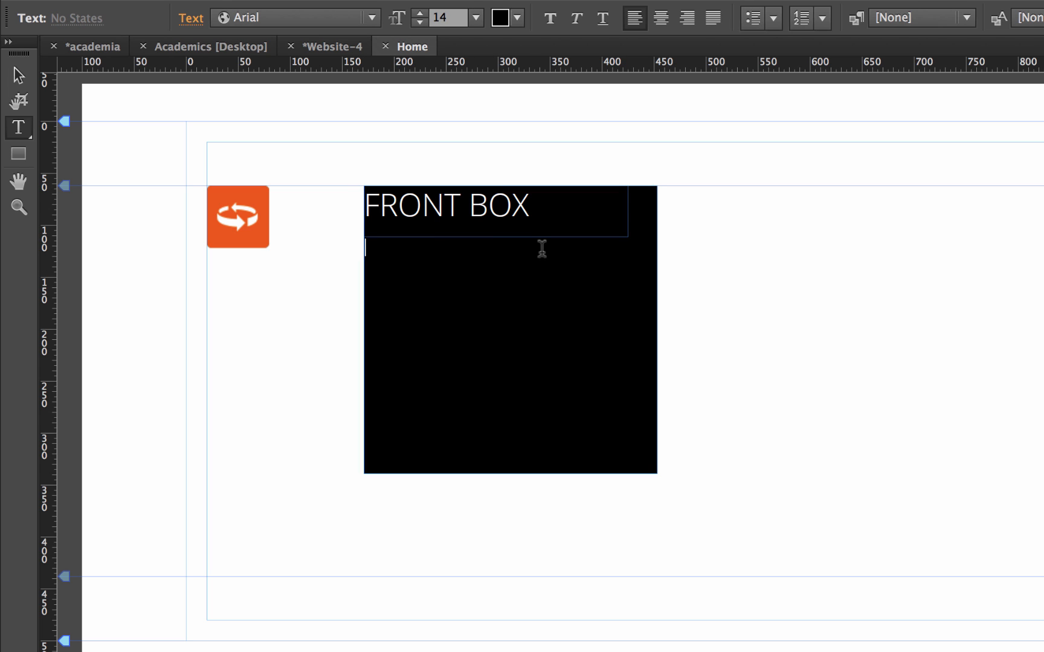
mouse_move(654, 269)
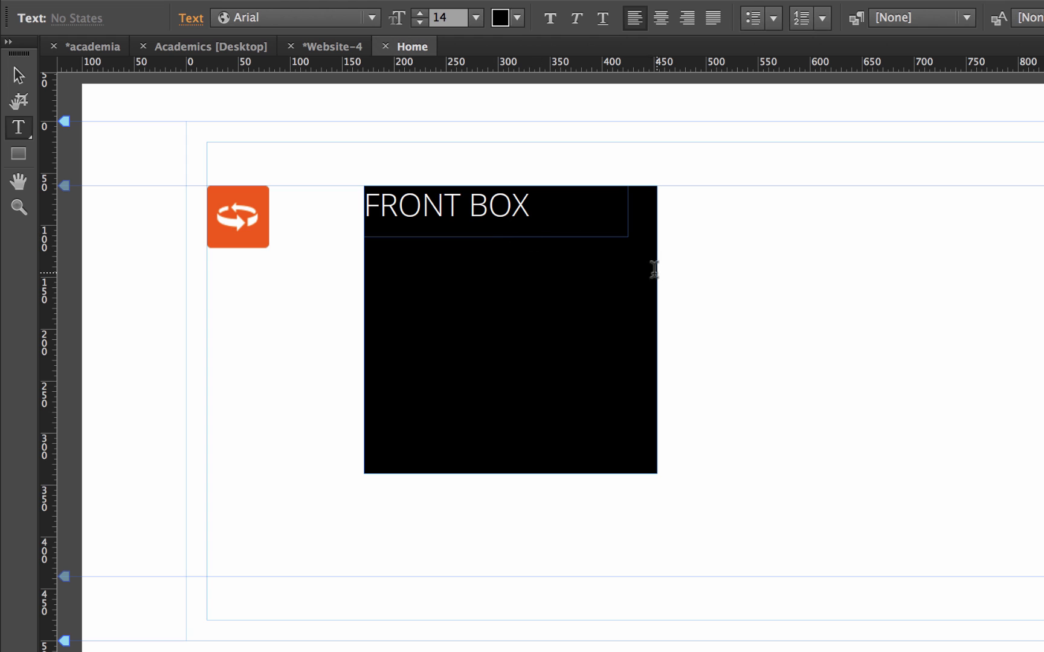
mouse_move(613, 376)
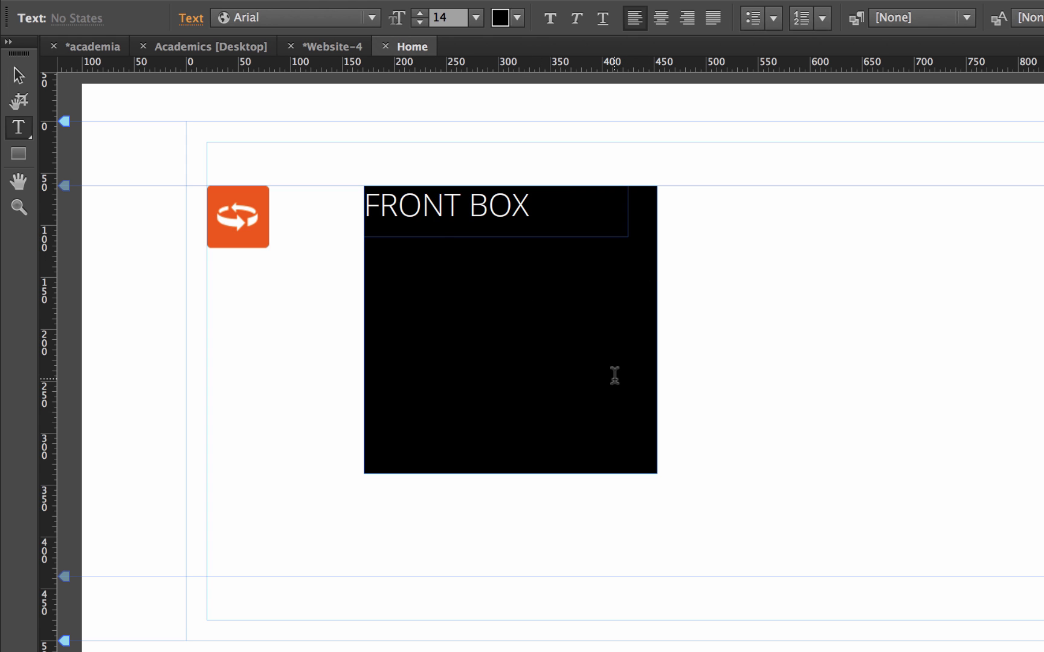
Step: Centre the FRONT BOX text within the black box
click(660, 17)
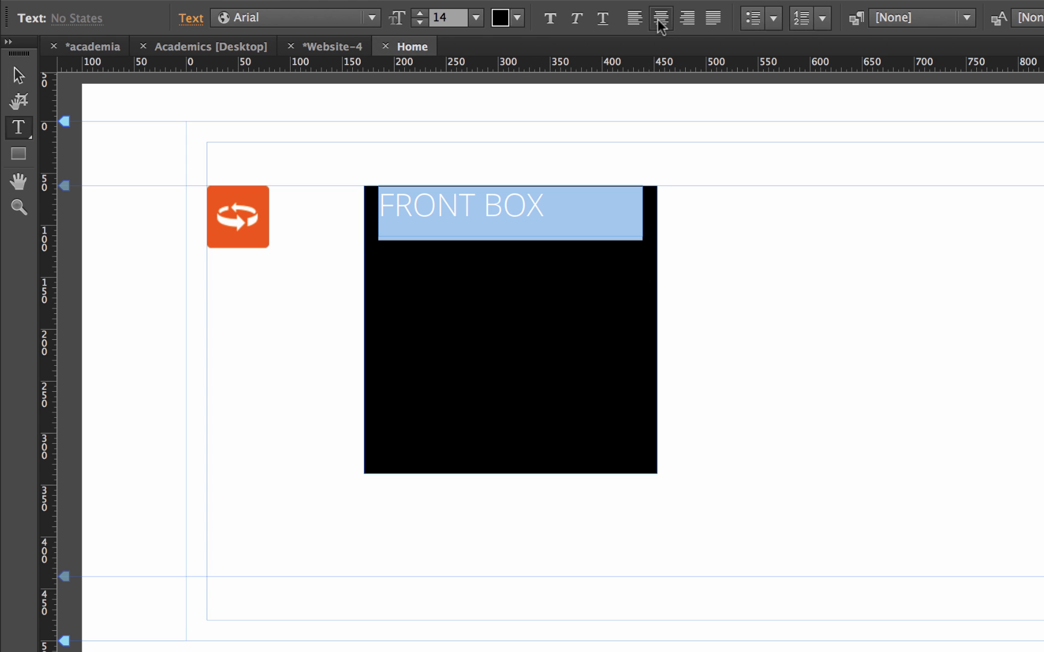
click(632, 17)
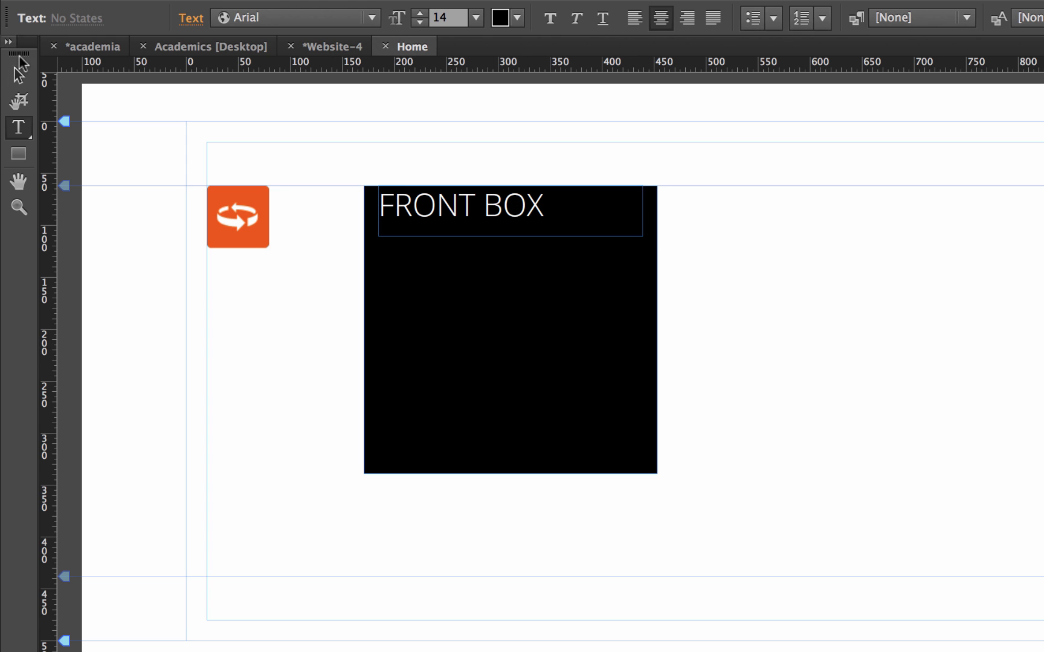
triple_click(460, 205)
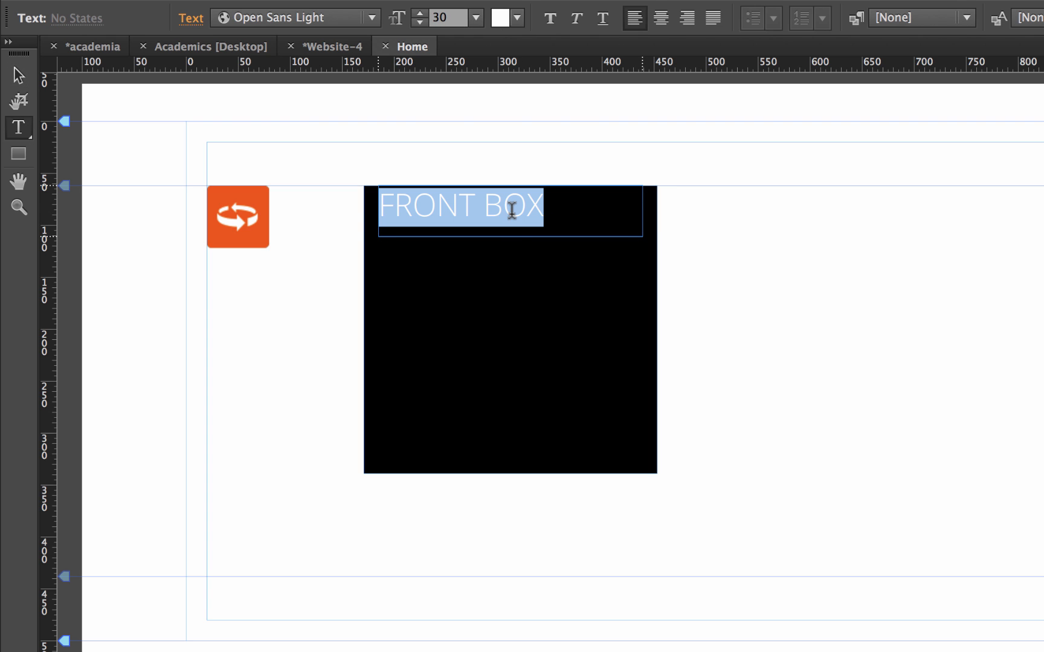
click(661, 18)
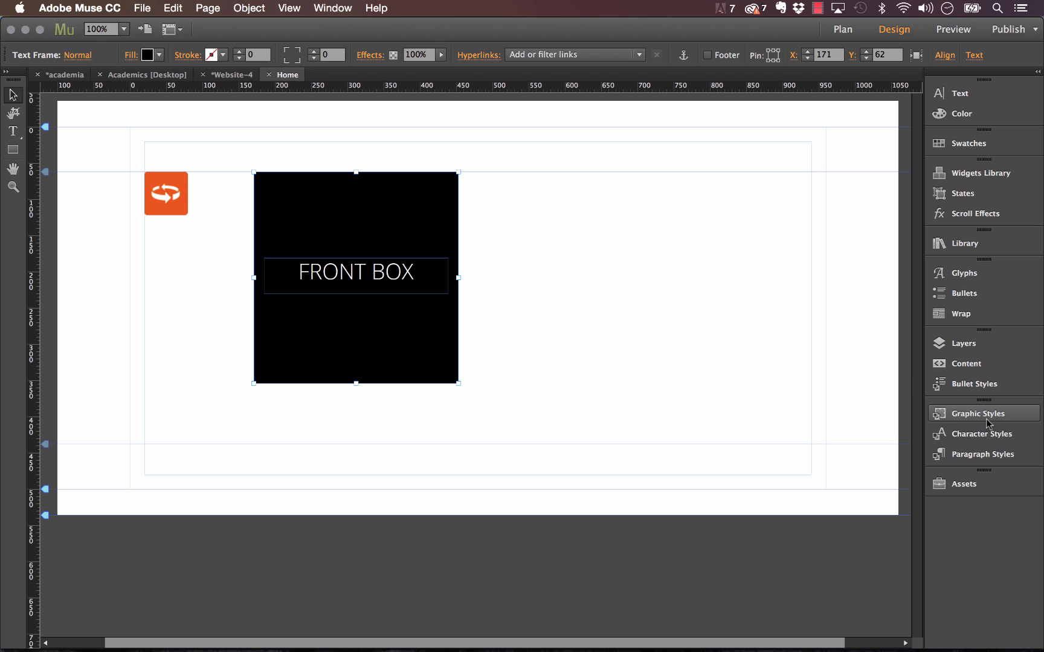
Step: Create a graphic style named front from the selected black box
click(975, 413)
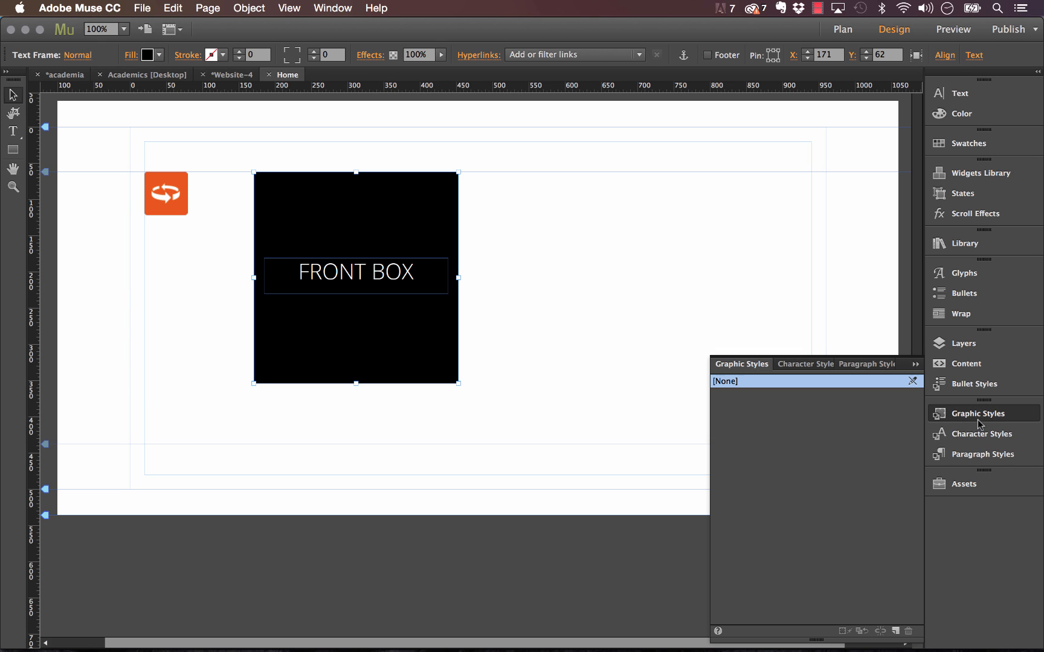
click(896, 631)
text(f)
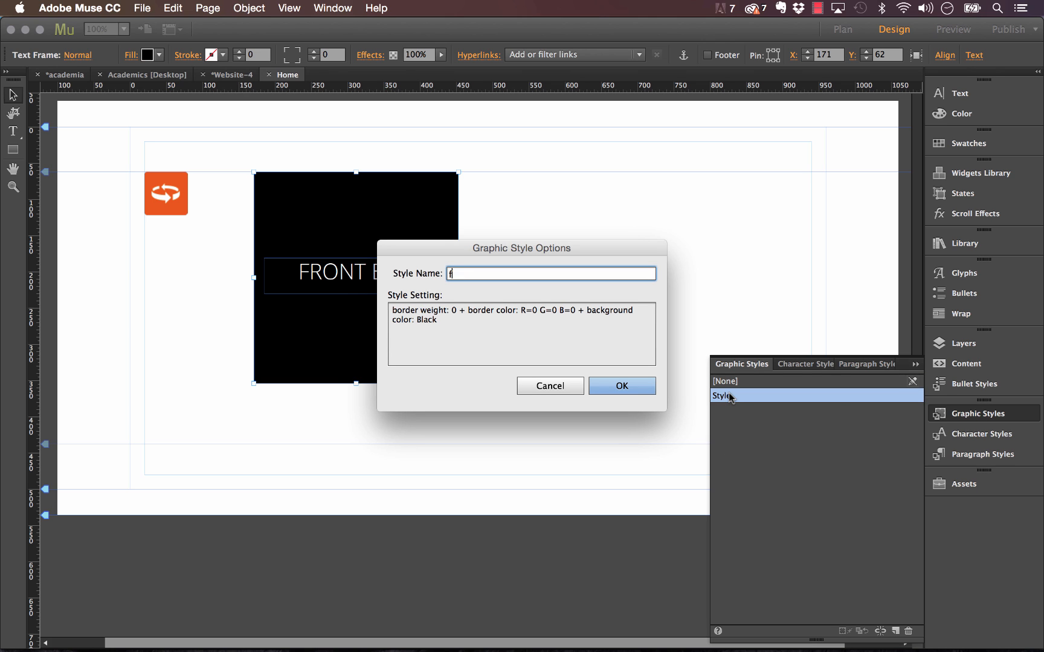
click(621, 385)
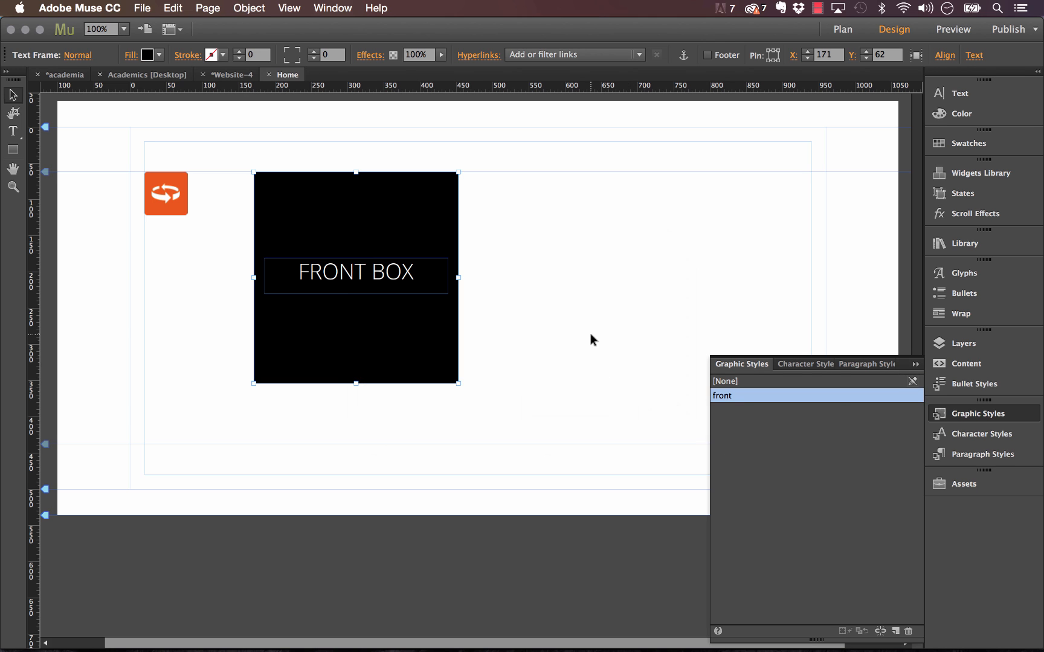
mouse_move(395, 211)
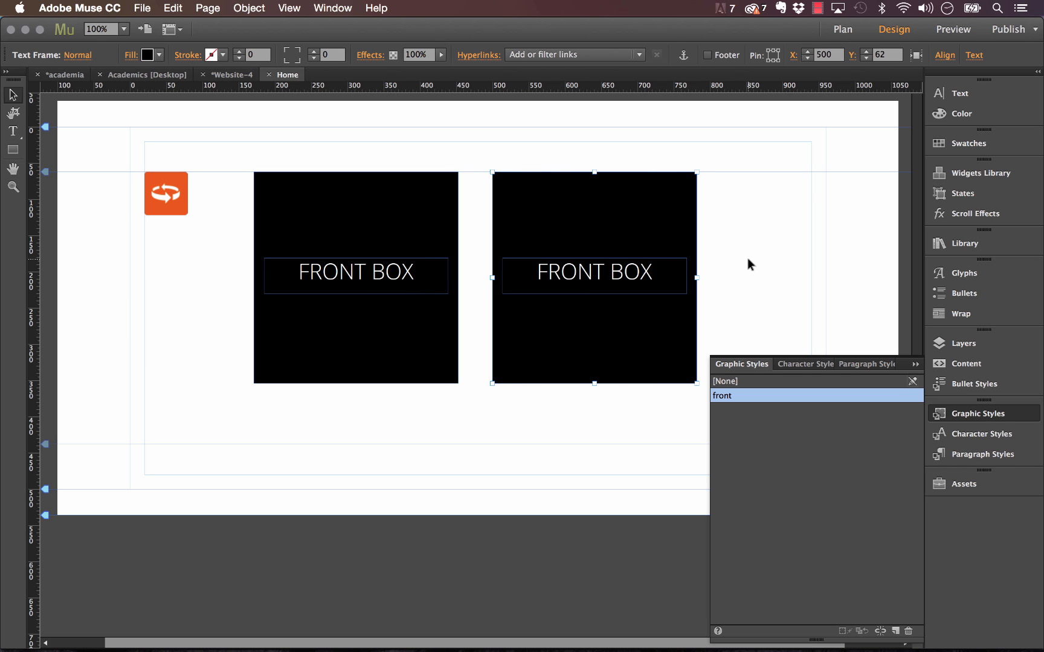
mouse_move(736, 220)
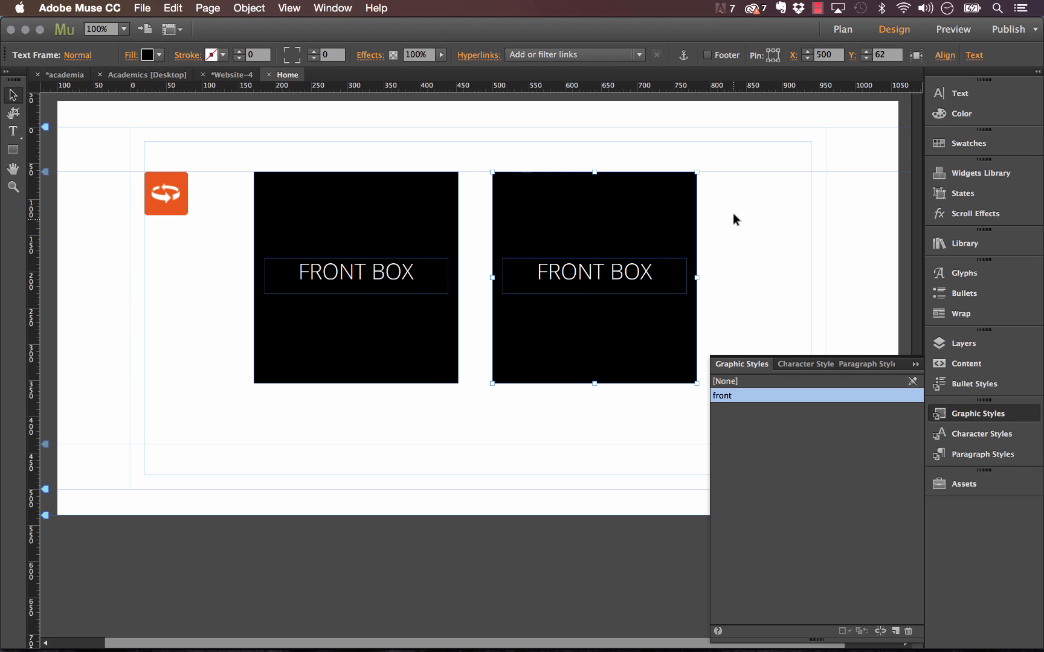
Step: Give the second box an orange fill via a hex colour value for the FLIPPED! back face
click(147, 54)
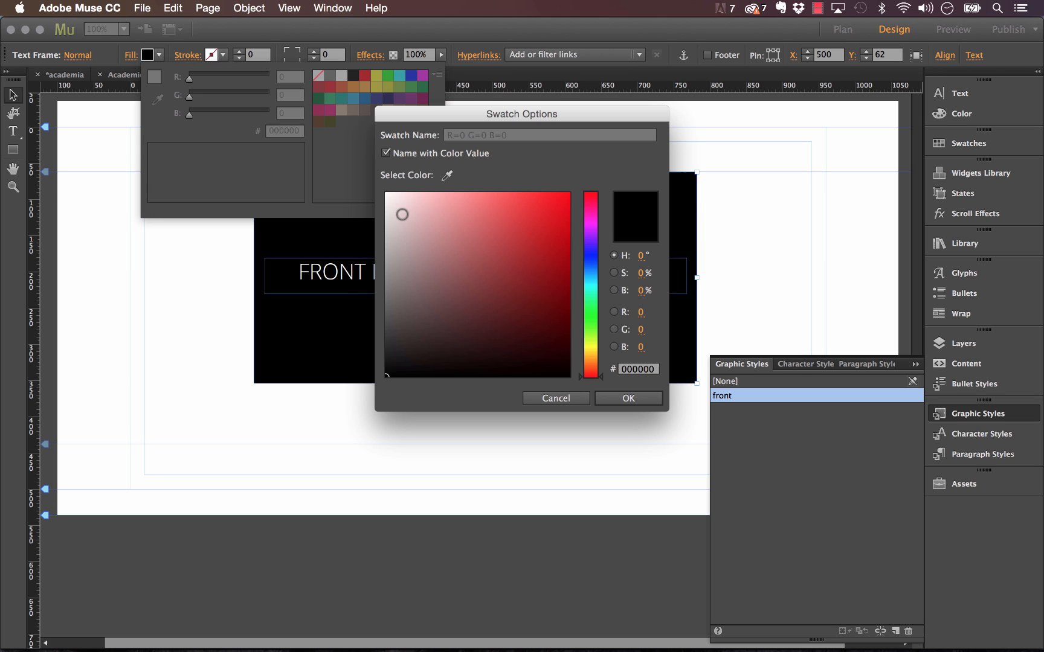
click(637, 369)
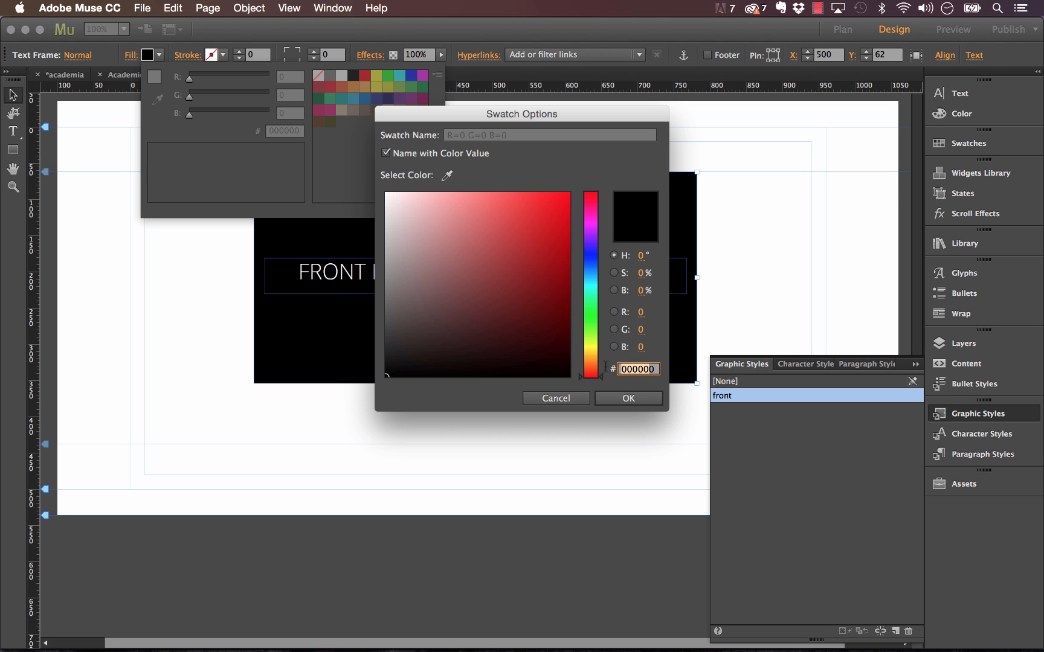
click(566, 257)
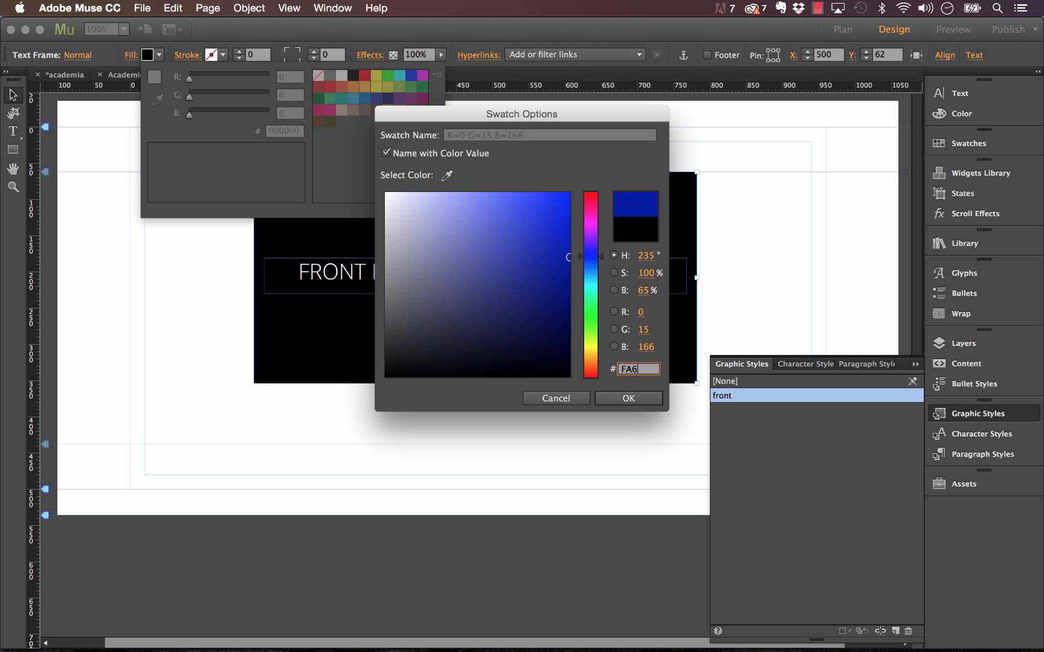
click(627, 399)
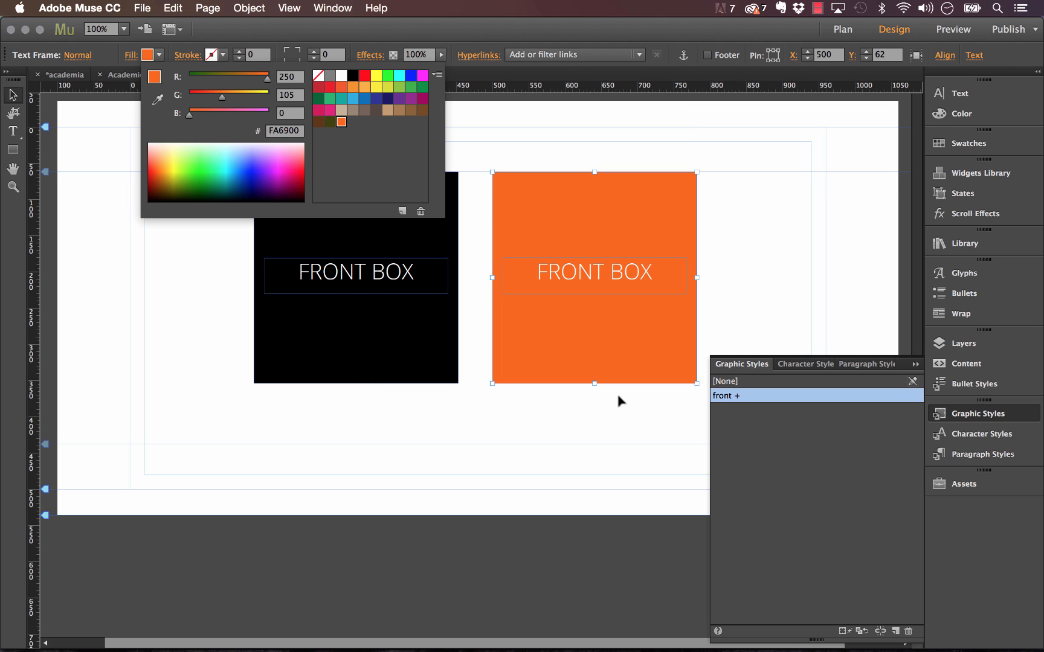
mouse_move(276, 47)
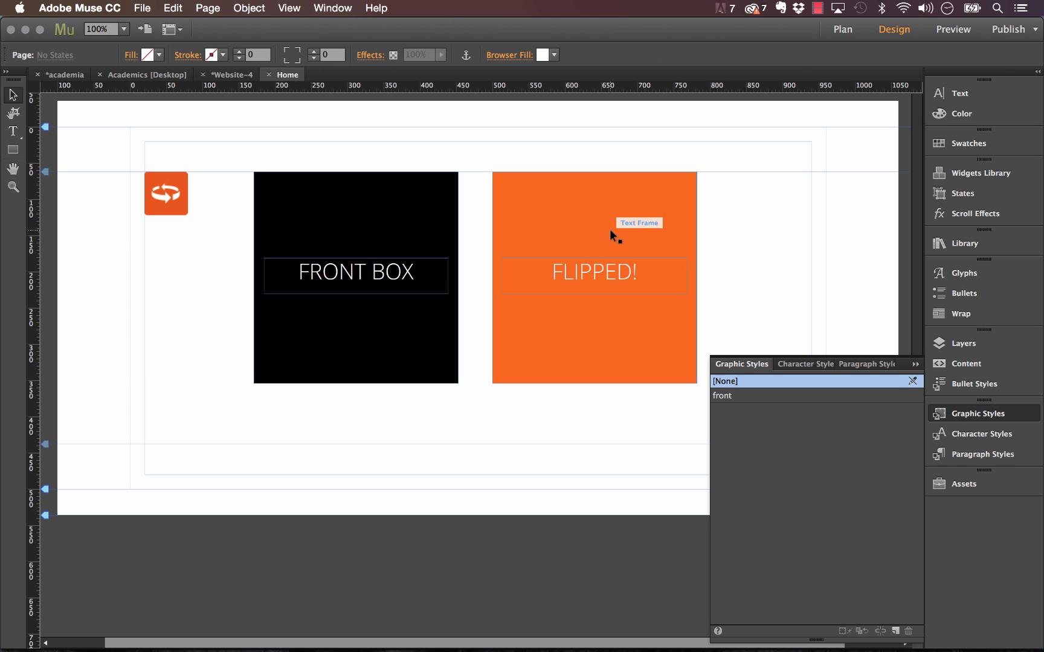
mouse_move(464, 127)
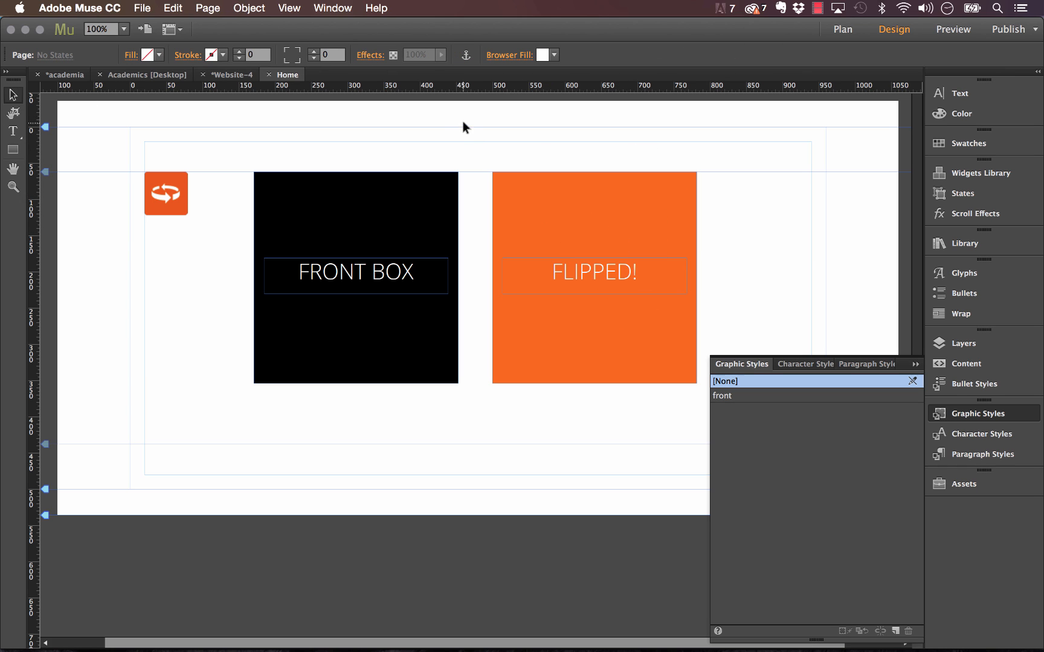
mouse_move(494, 149)
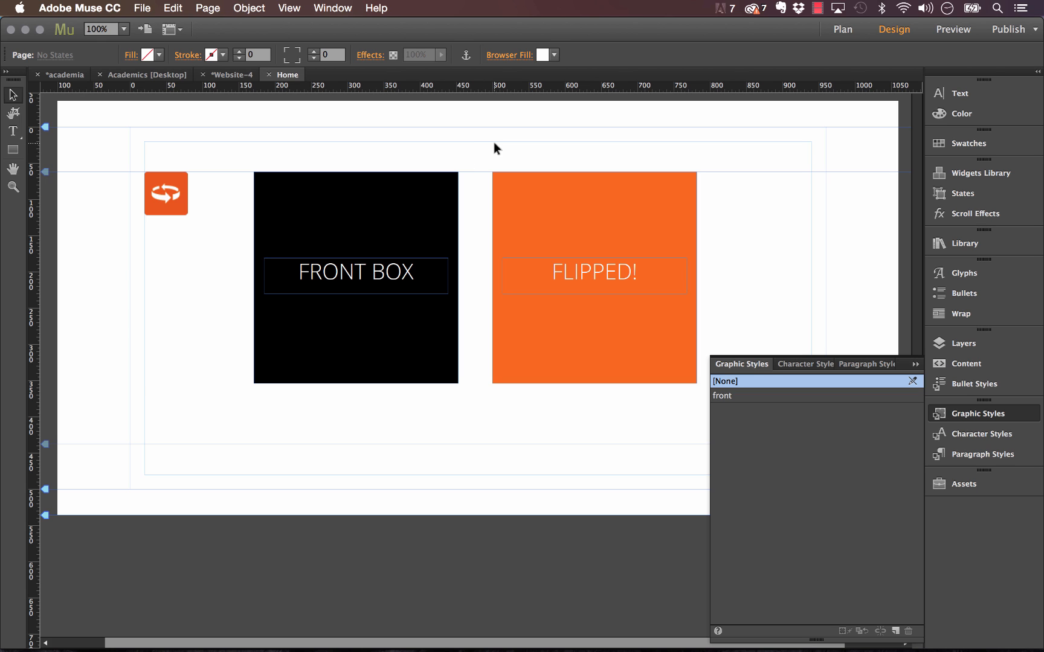
mouse_move(590, 301)
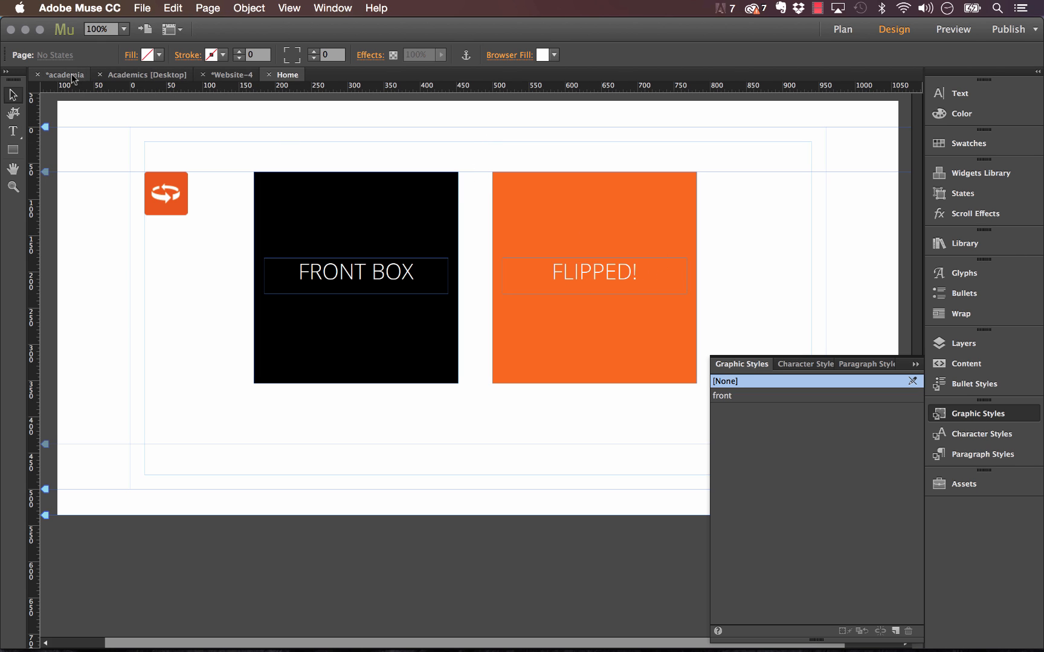
Step: Bring a circled plus icon from the Academics page design beneath the black box
click(145, 73)
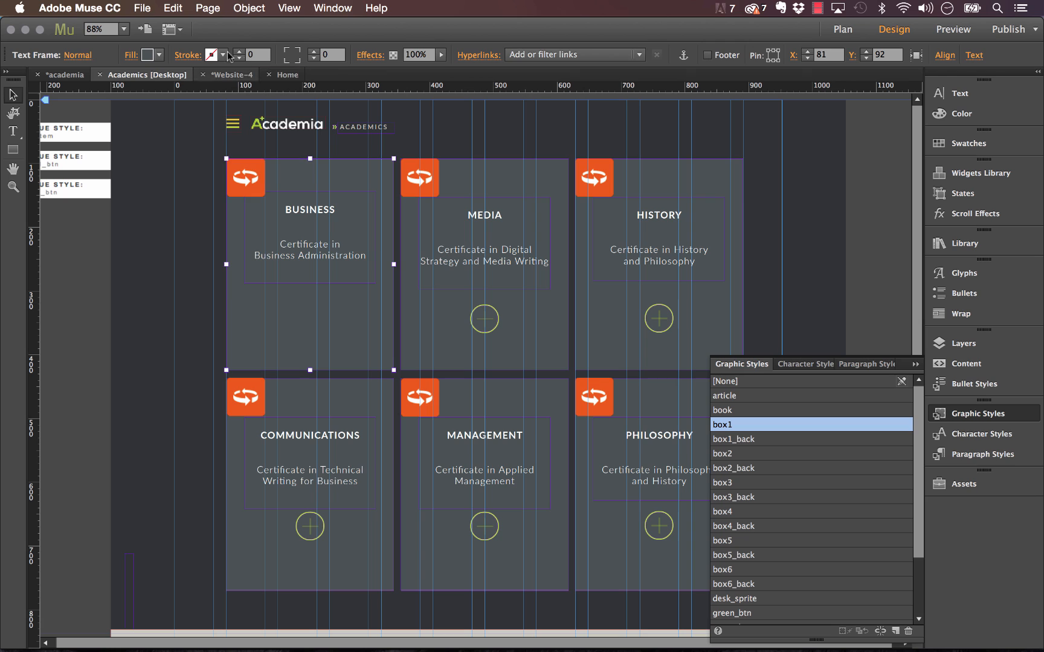
click(287, 74)
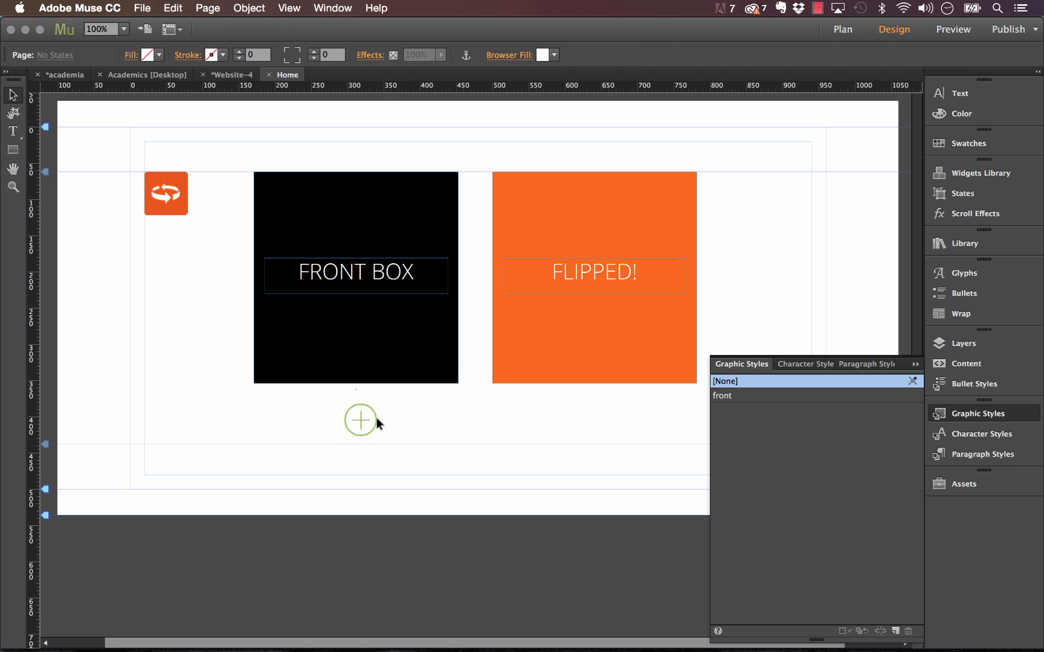
click(359, 420)
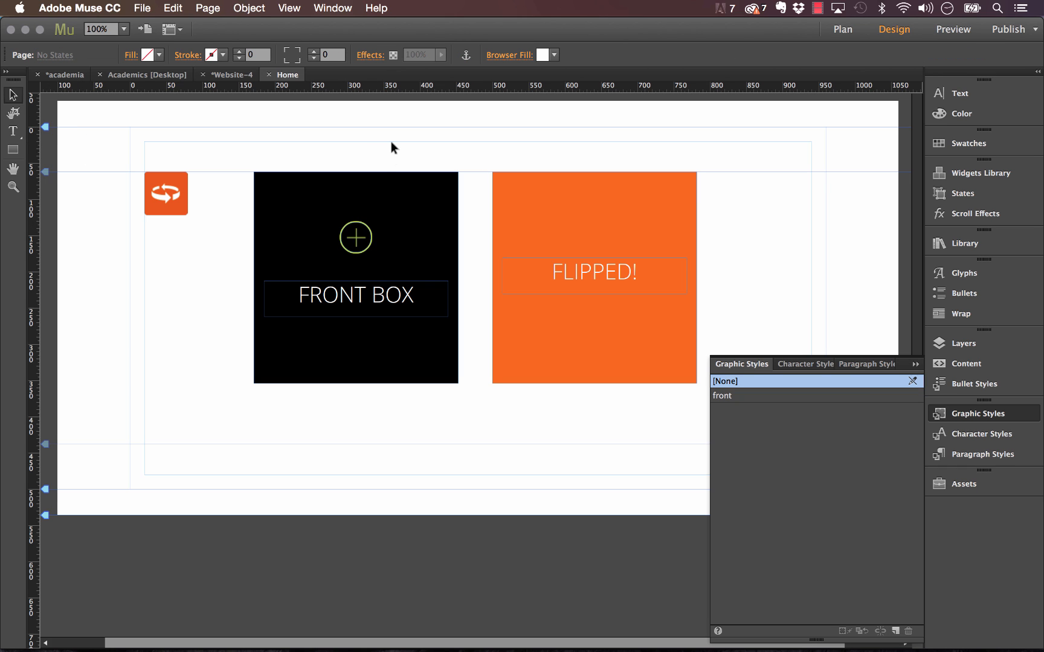
Step: Create a graphic style from the orange FLIPPED! box and rename it back
click(592, 219)
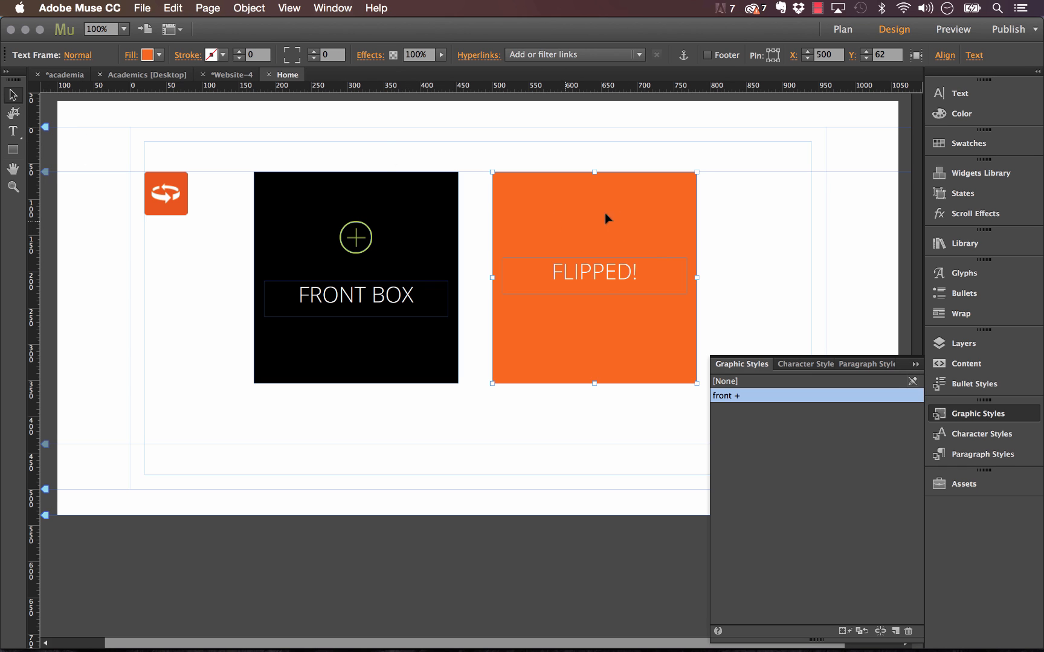
mouse_move(614, 403)
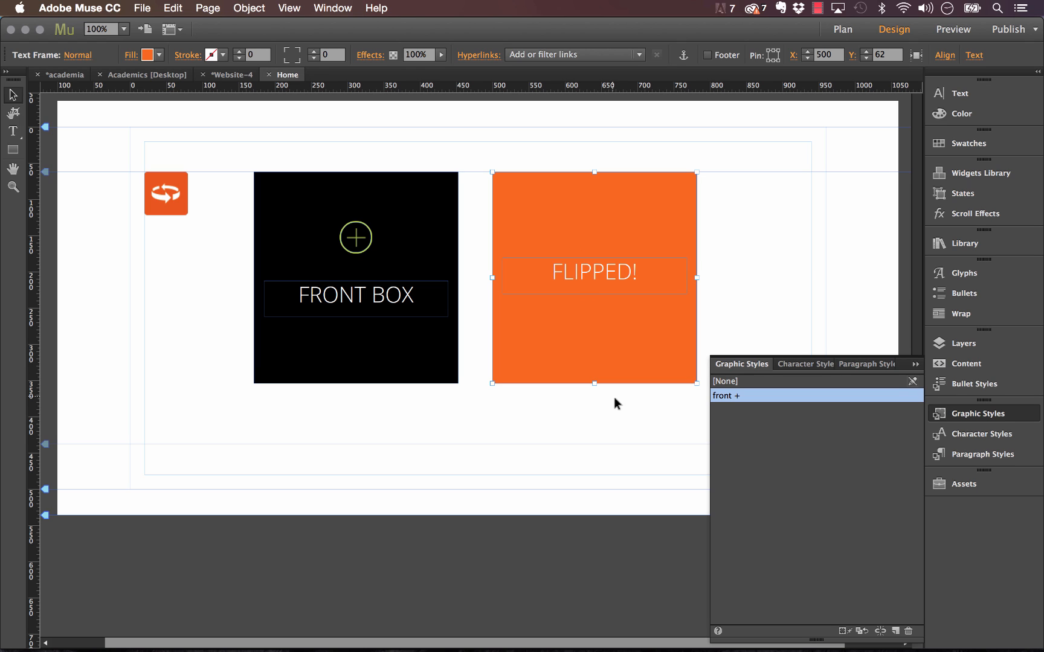
mouse_move(828, 575)
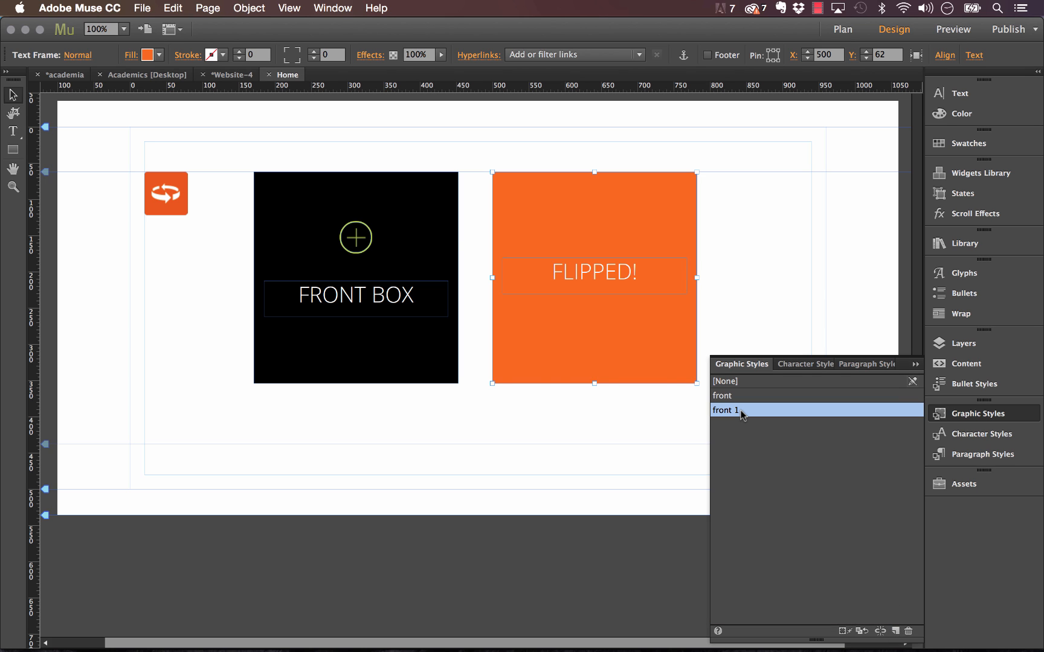
double_click(726, 409)
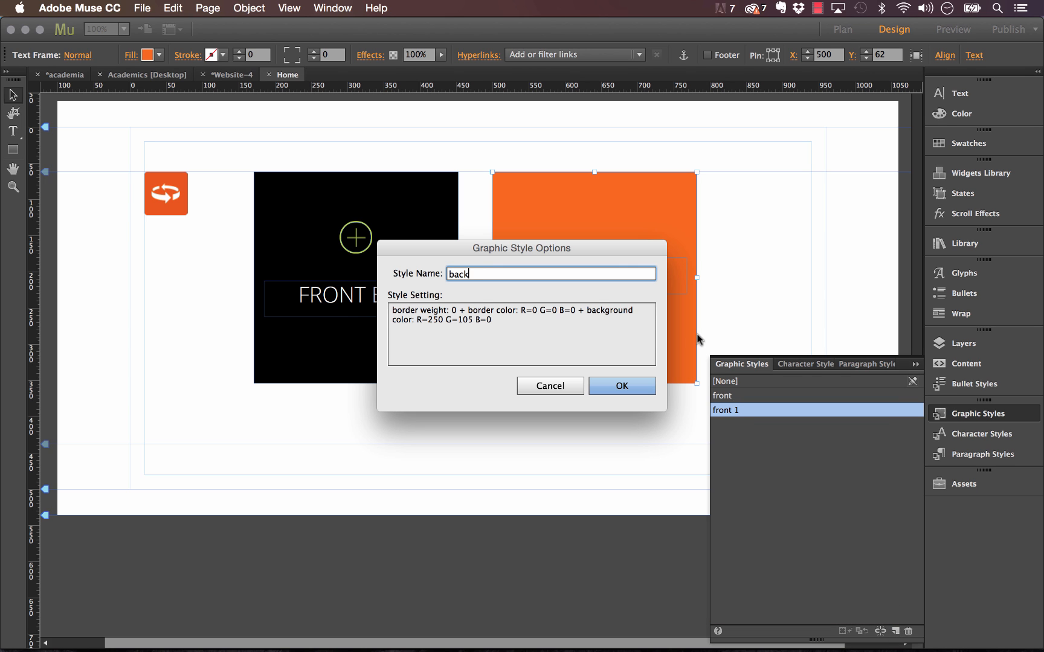
click(621, 386)
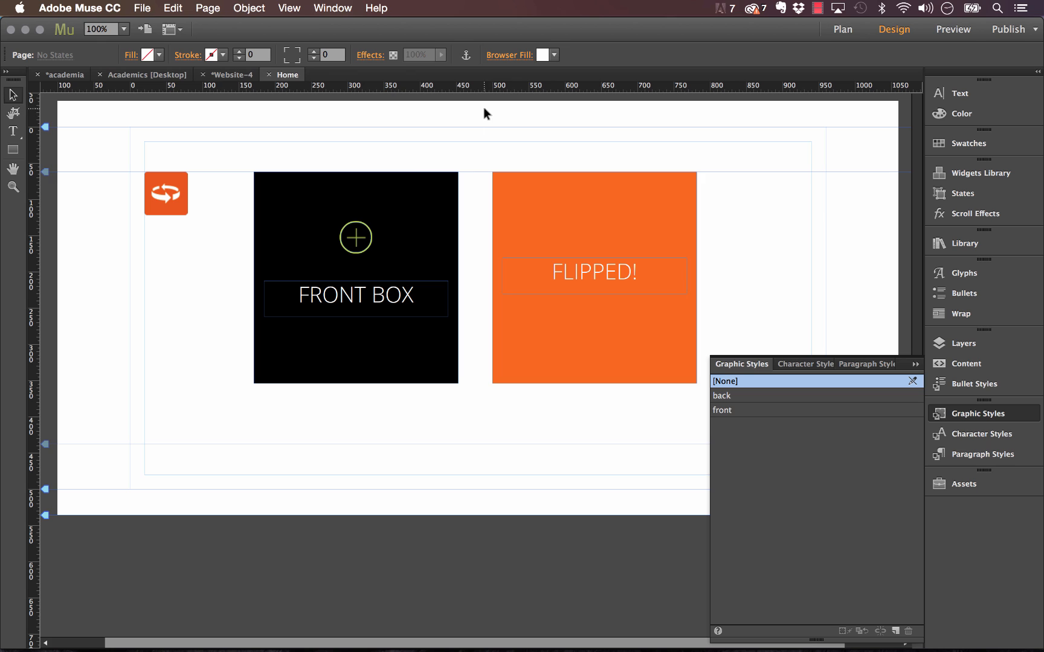
mouse_move(375, 167)
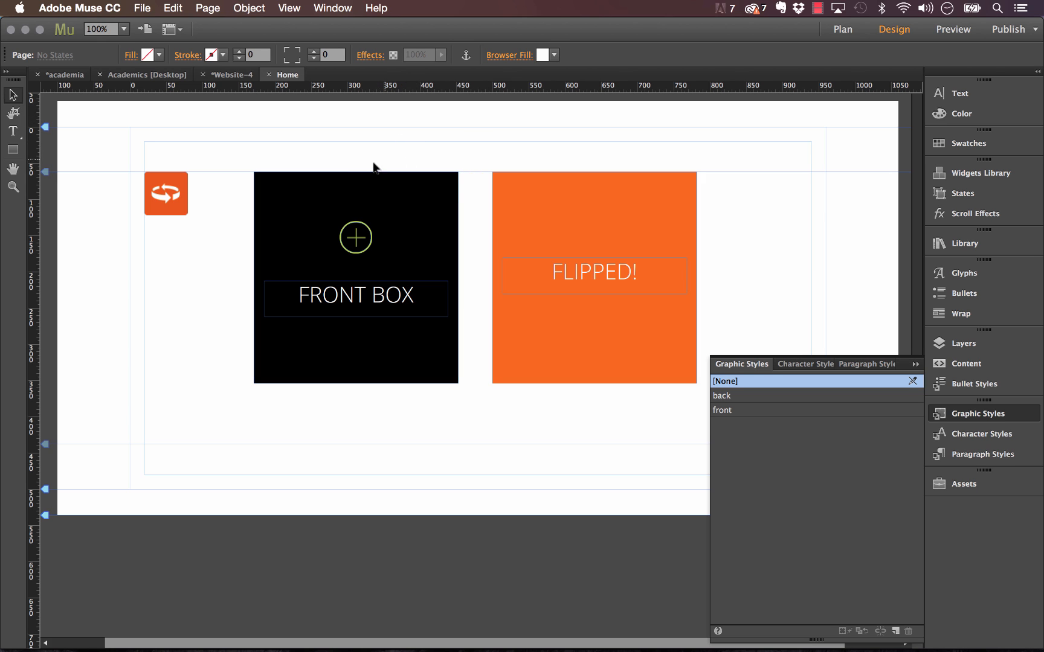
mouse_move(256, 140)
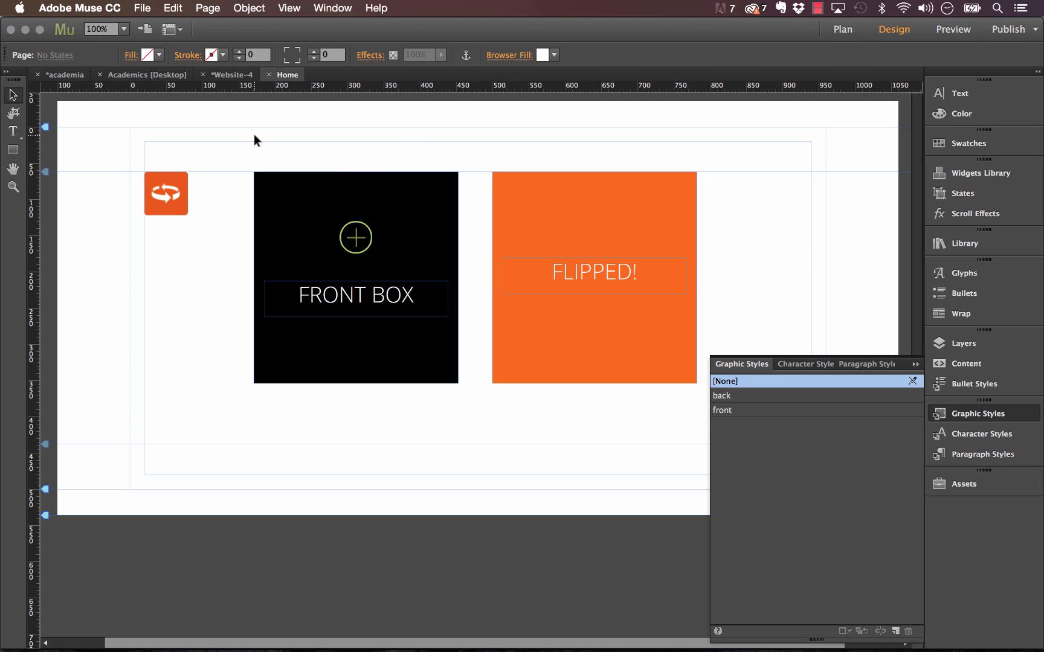
Step: Set the widget's style names to front and back and its Transition Speed to 0.3
click(165, 193)
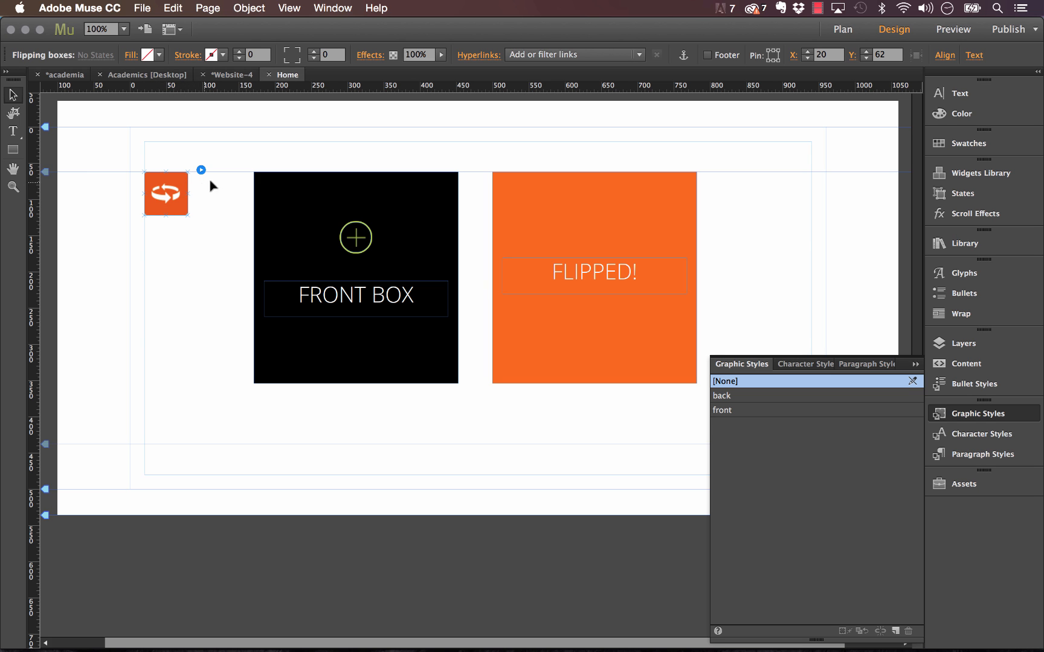
click(201, 171)
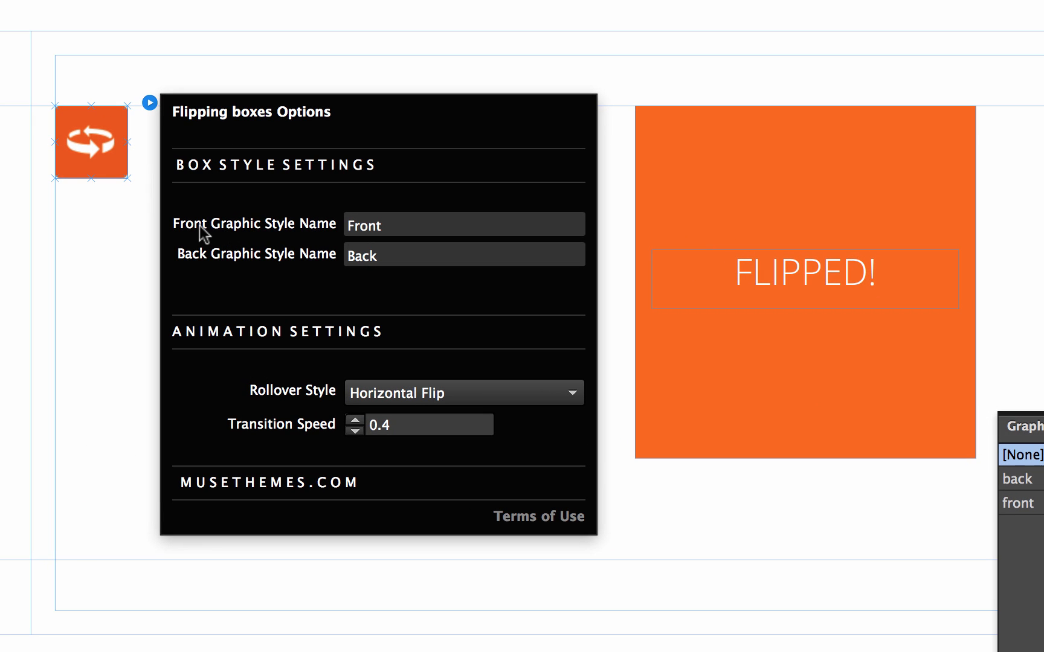
mouse_move(316, 270)
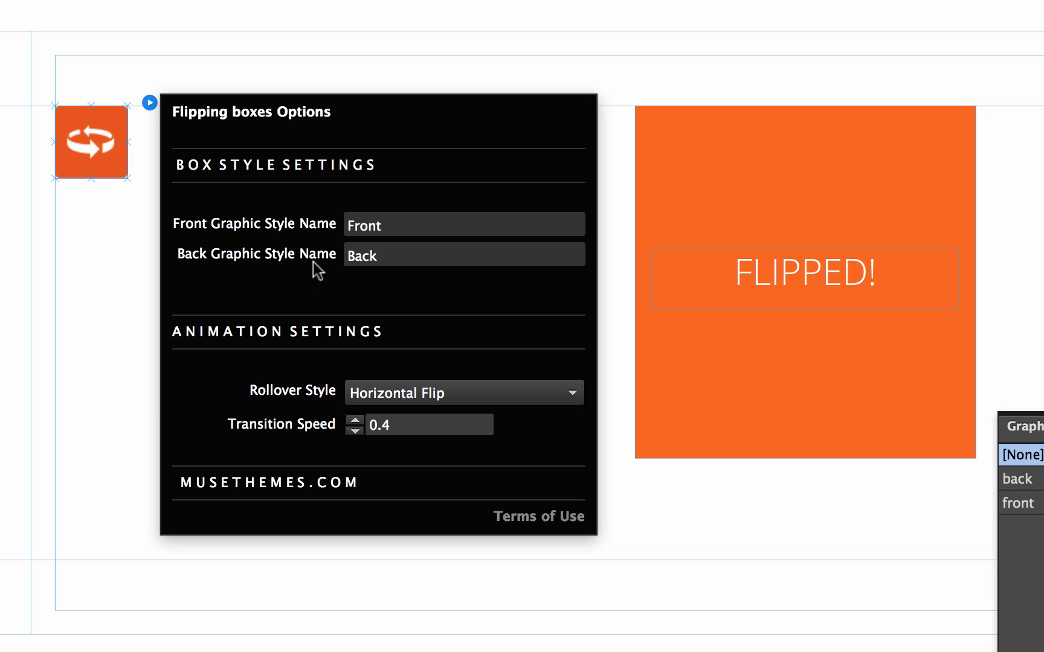
text(front)
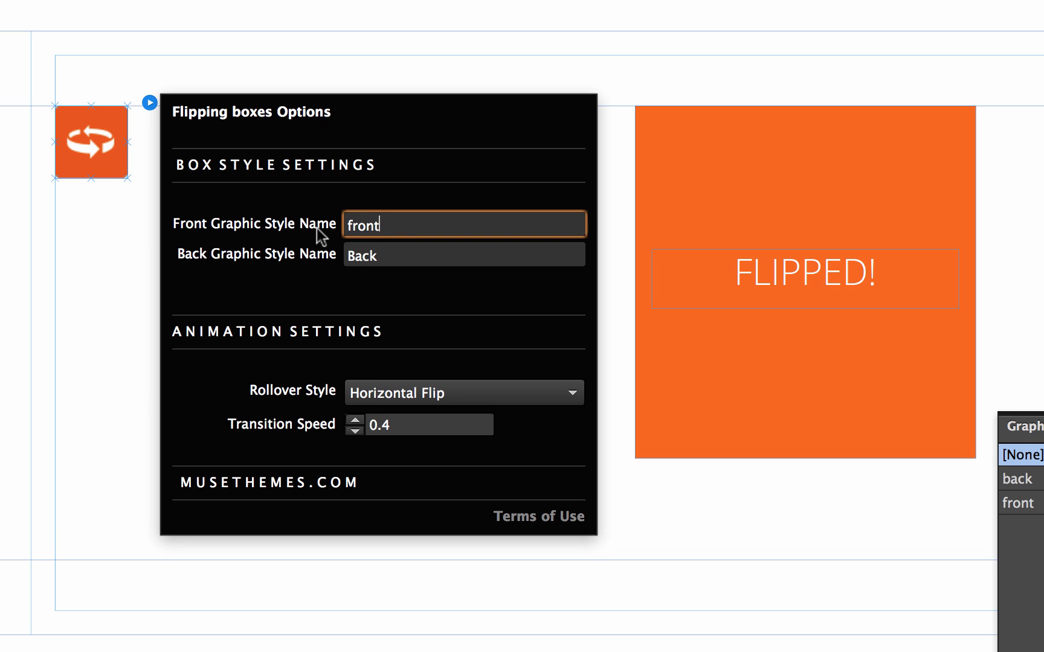
click(462, 254)
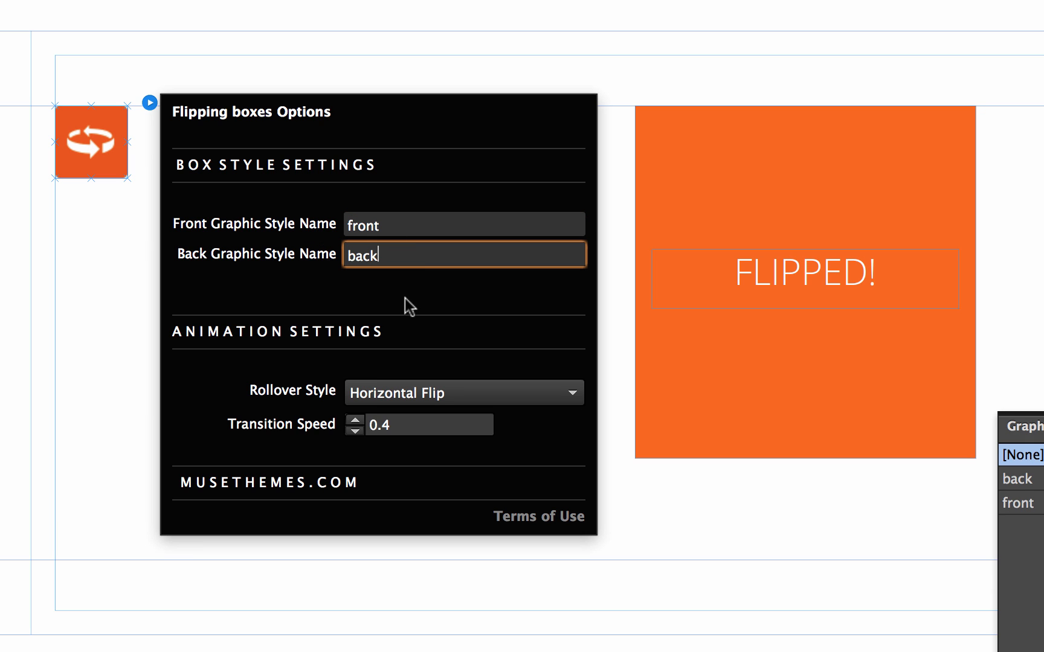
mouse_move(286, 336)
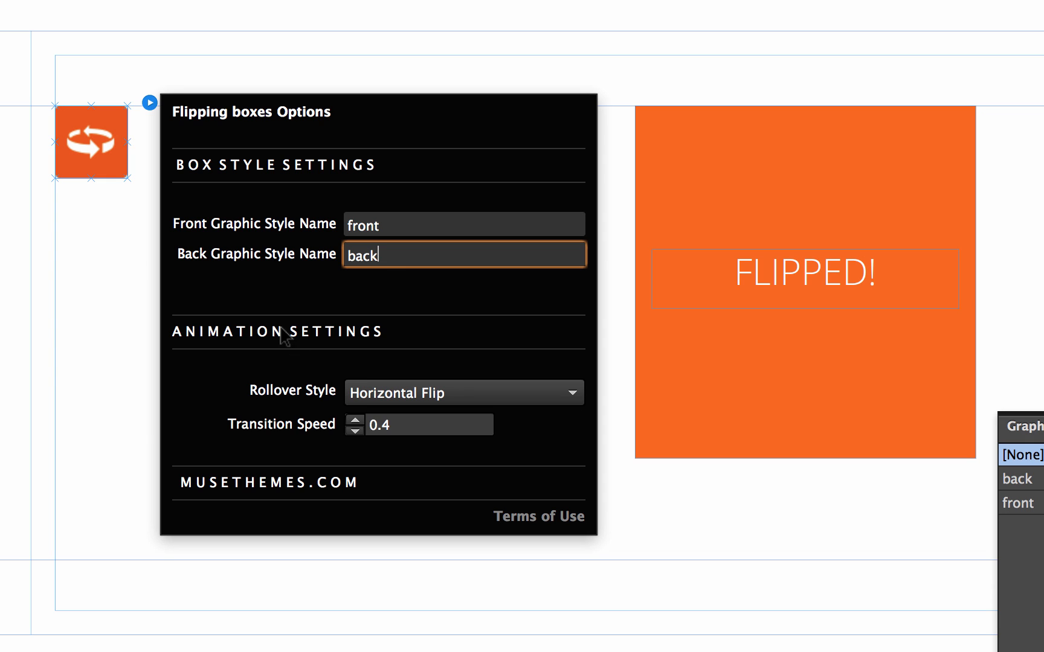
mouse_move(384, 392)
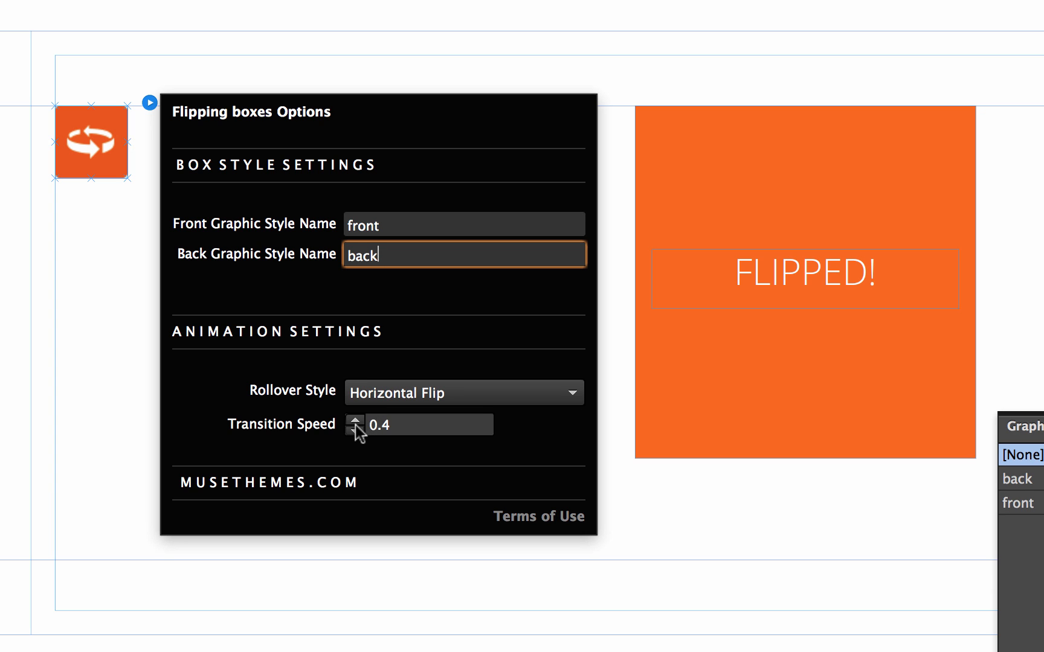
click(353, 432)
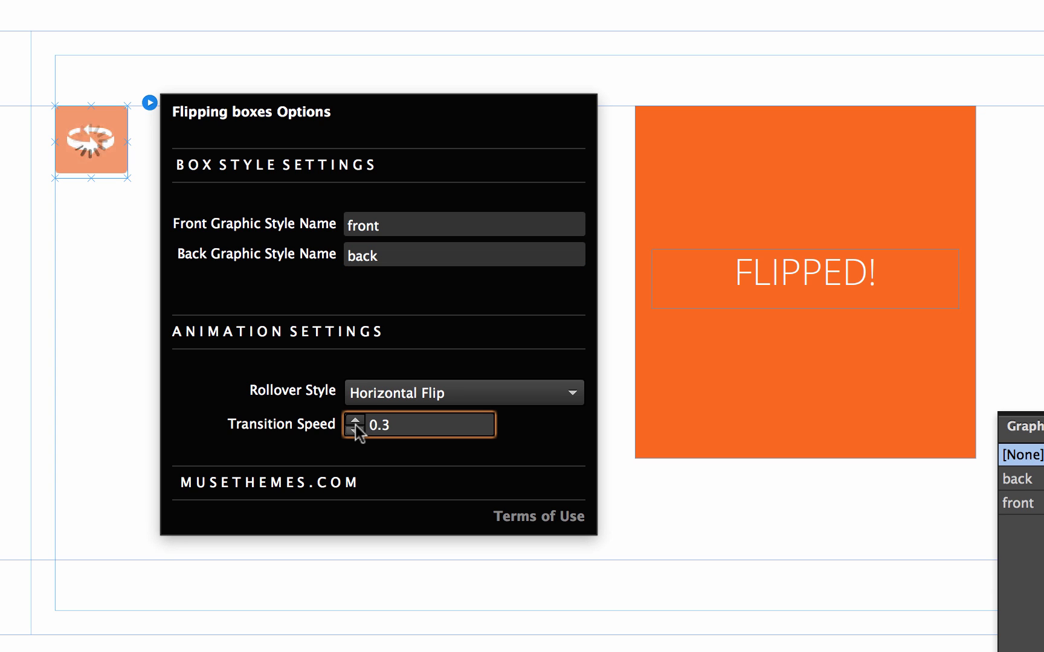
click(355, 417)
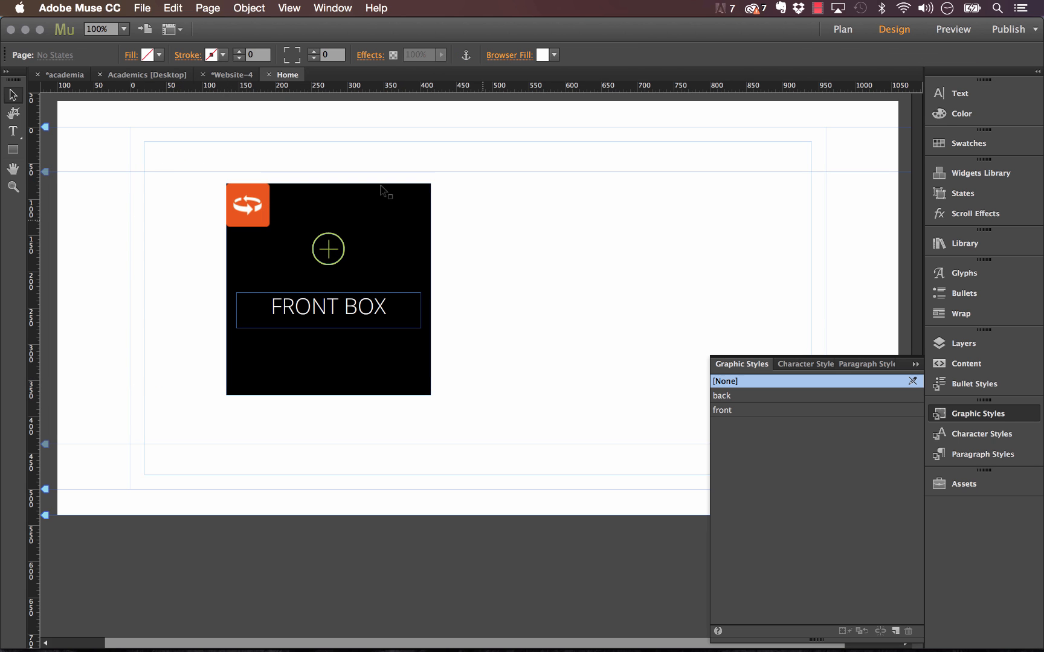
Step: Preview the FRONT BOX page live in the browser and return to the widget options
click(141, 8)
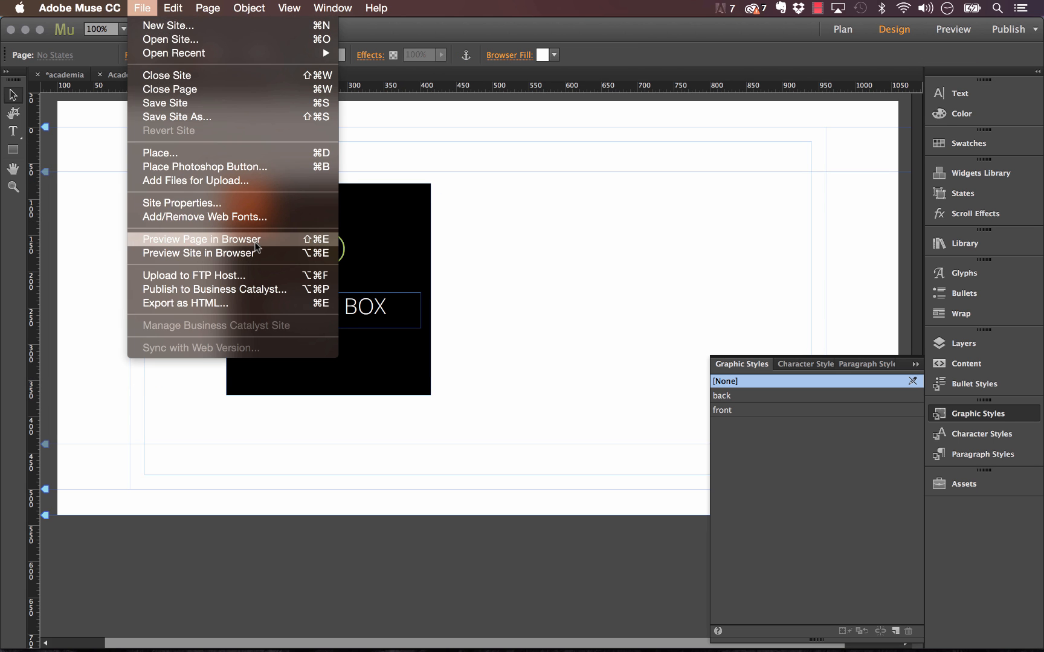
click(201, 239)
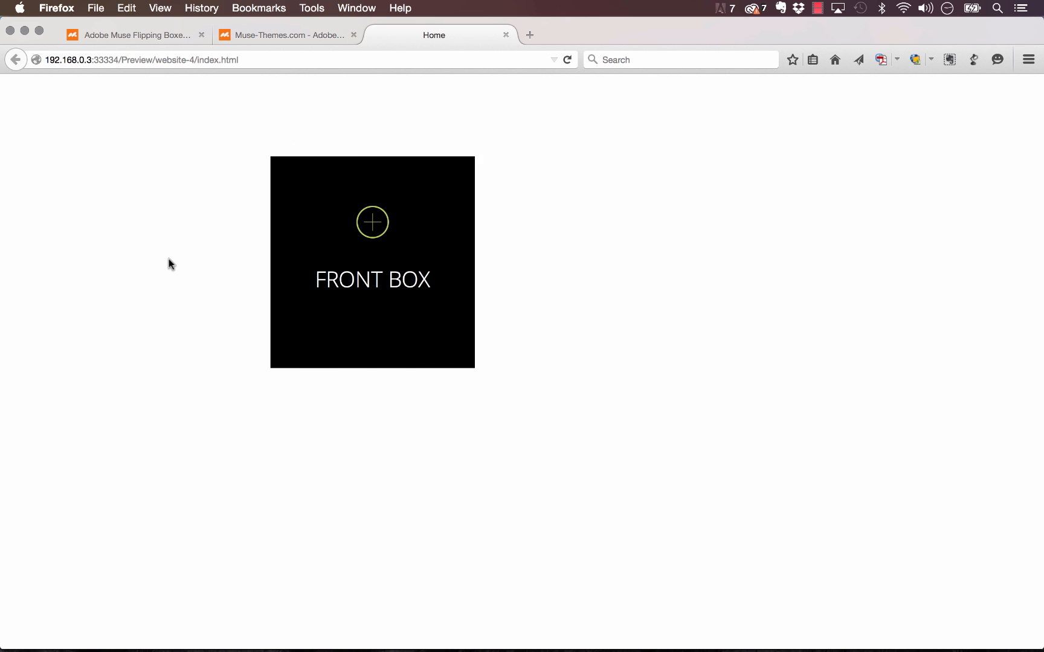
click(392, 624)
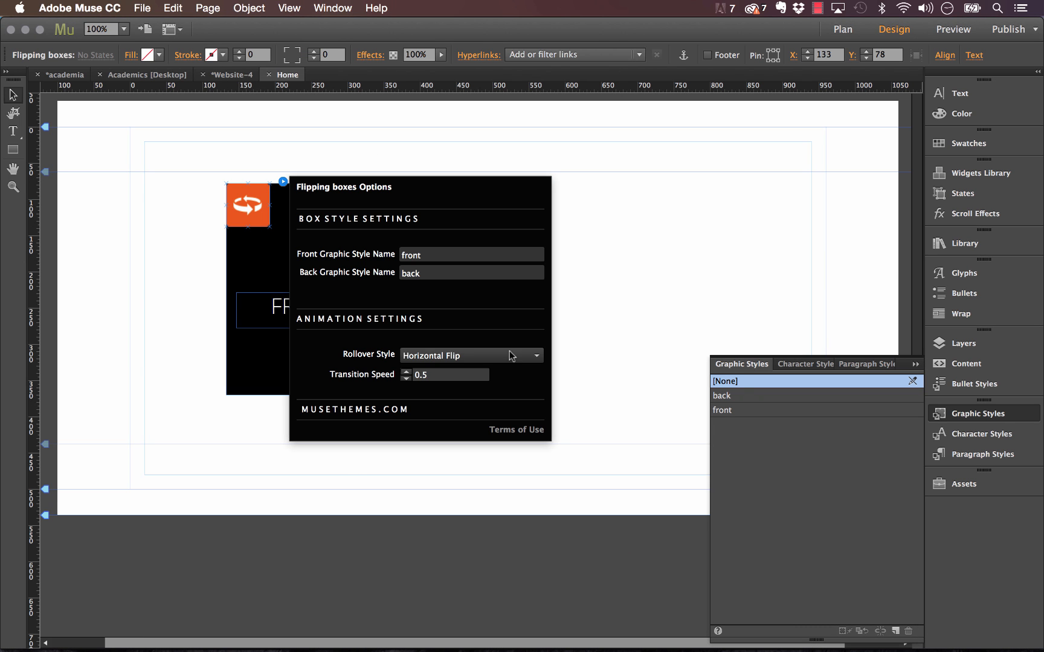
Step: Set transition speed 0.5, choose a rollover flip style, and preview the page again
click(470, 356)
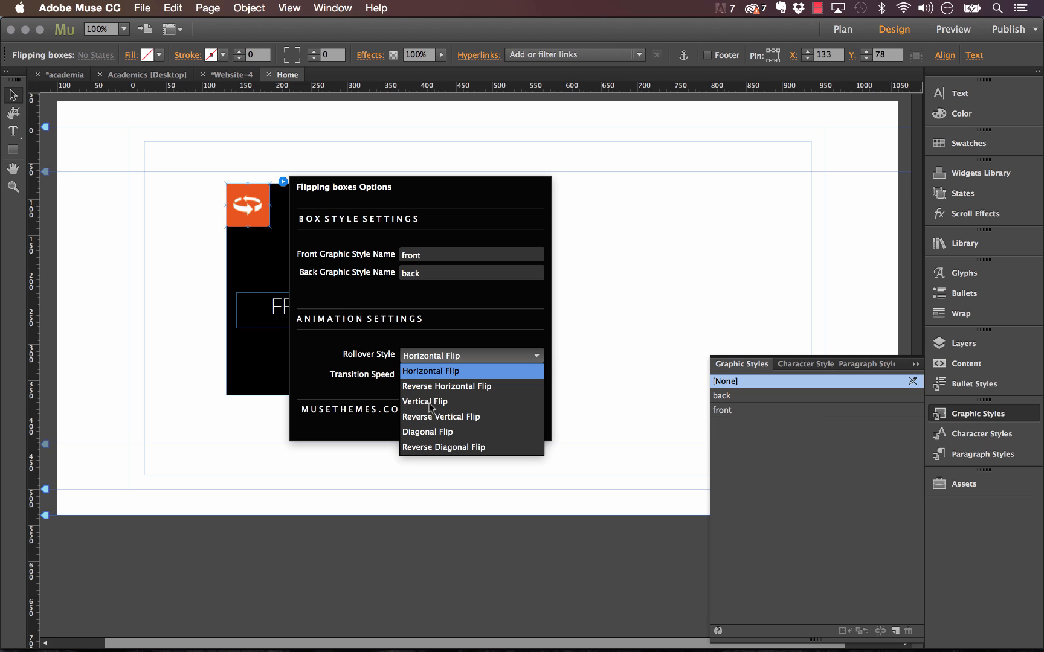
mouse_move(434, 437)
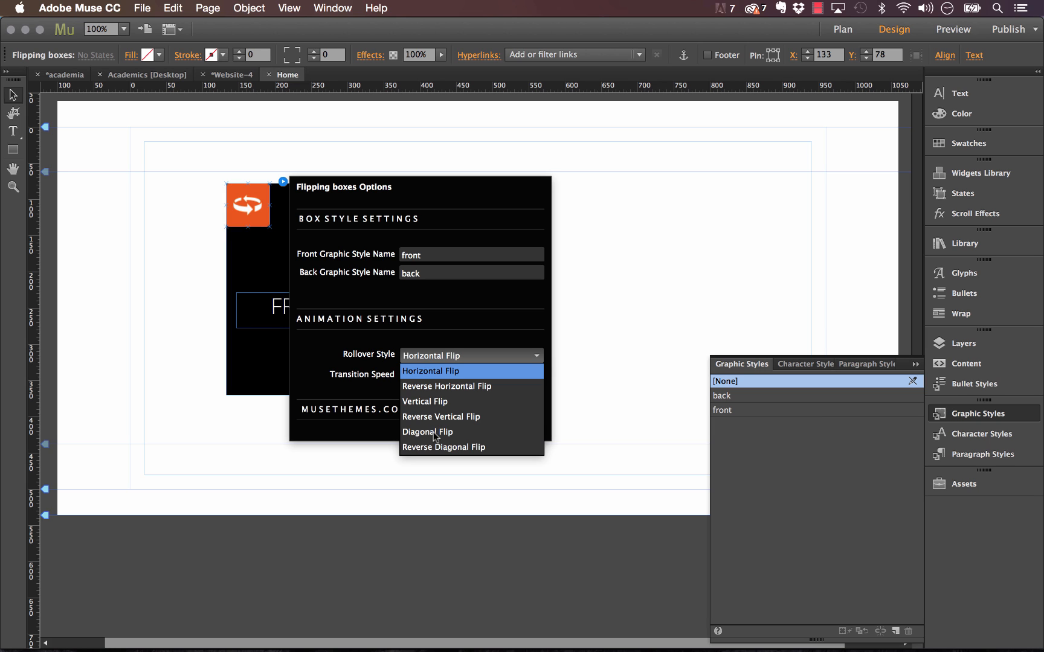
click(427, 431)
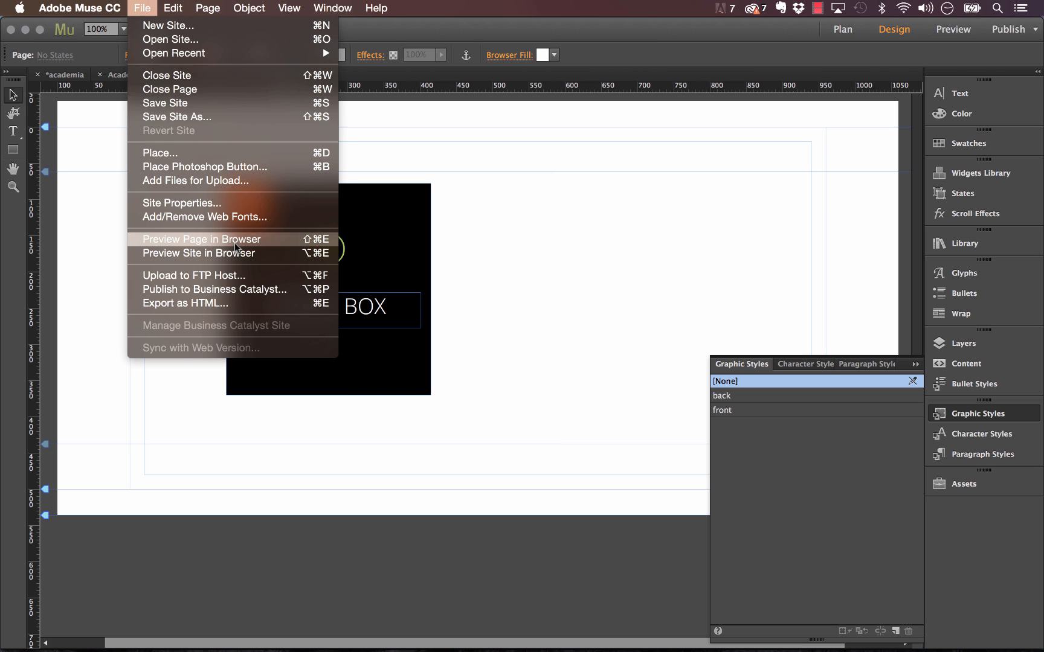
click(202, 239)
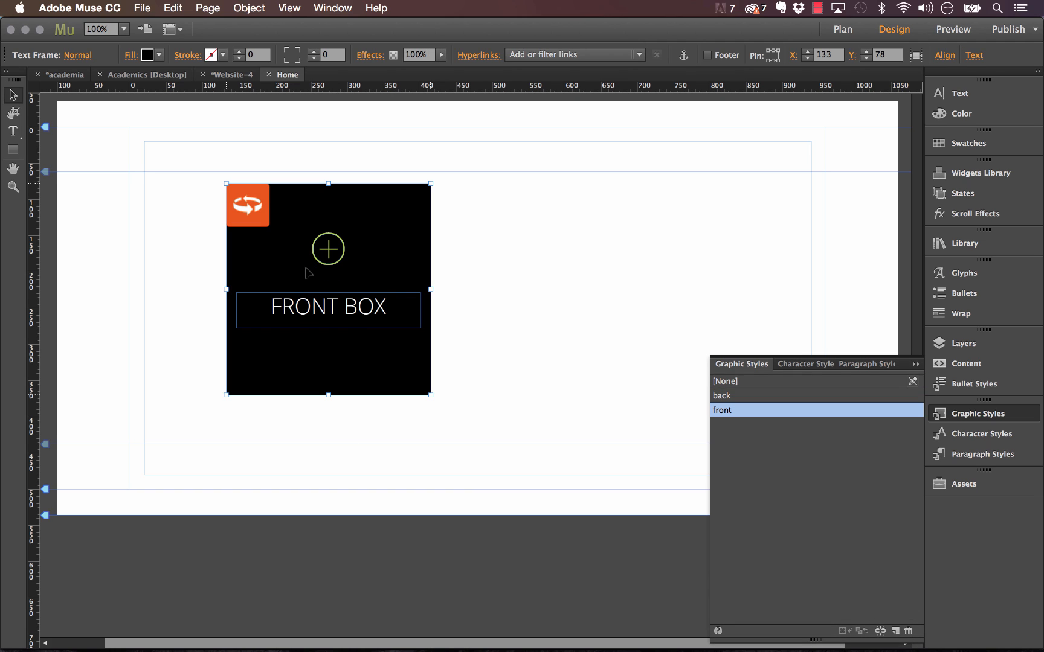
mouse_move(362, 230)
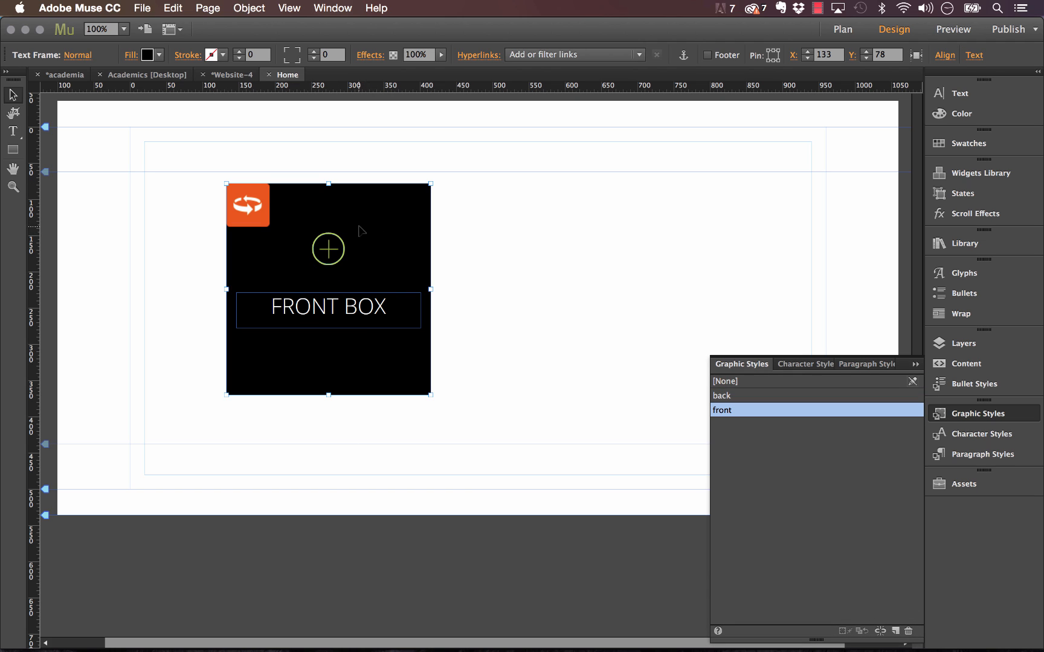
Step: Align the orange back box directly behind the black FRONT BOX and preview in Firefox
click(721, 395)
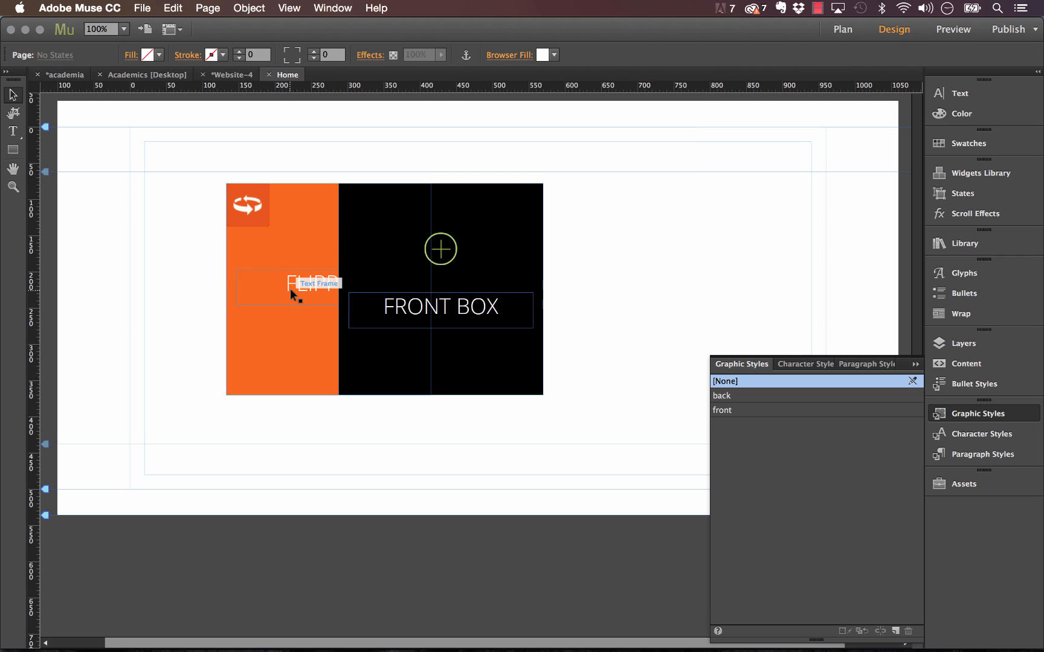
click(292, 283)
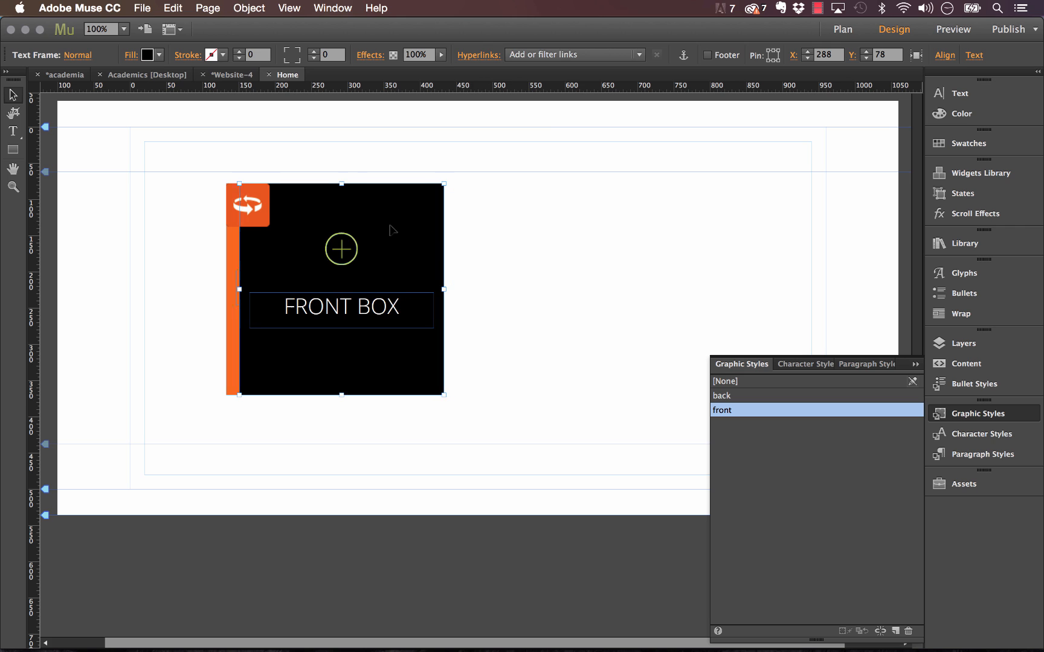
click(142, 9)
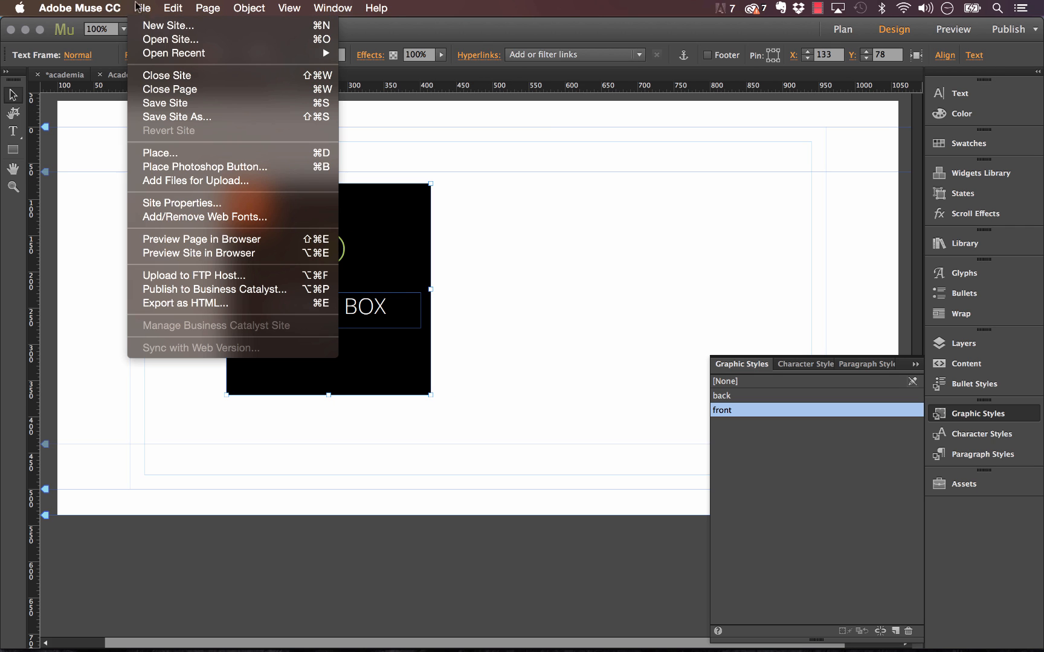
click(201, 239)
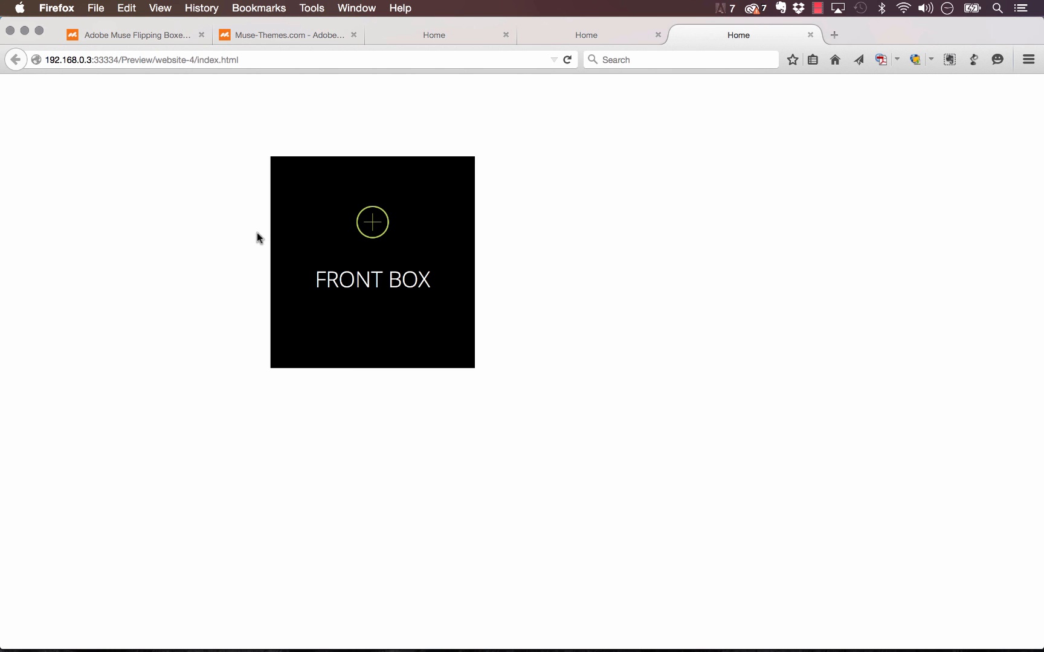